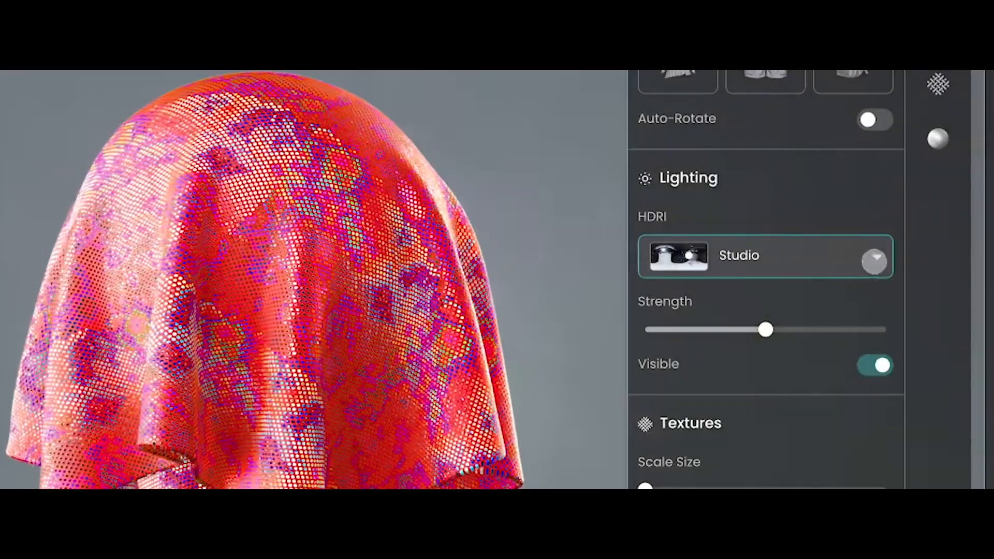
Preview the pink foil tricot under Urban, Outdoor, then Indoor HDRI lighting
{"action": "left_click", "coordinate": [893, 258]}
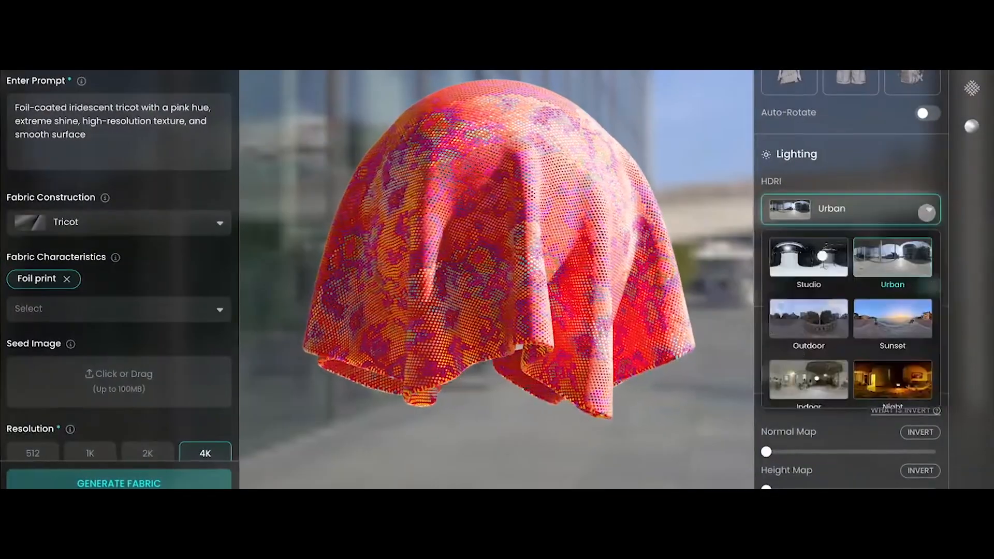
{"action": "left_click", "coordinate": [808, 319]}
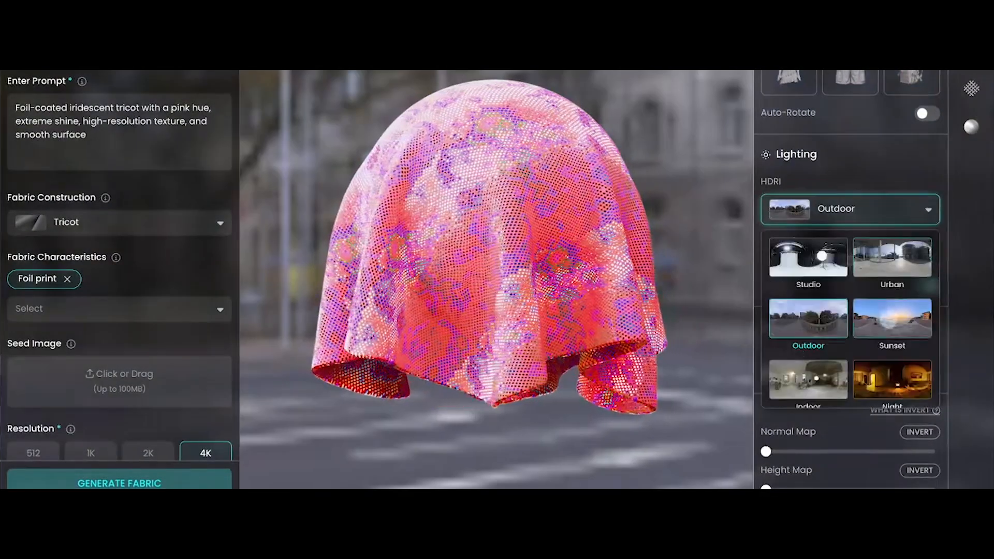
{"action": "left_click", "coordinate": [808, 381]}
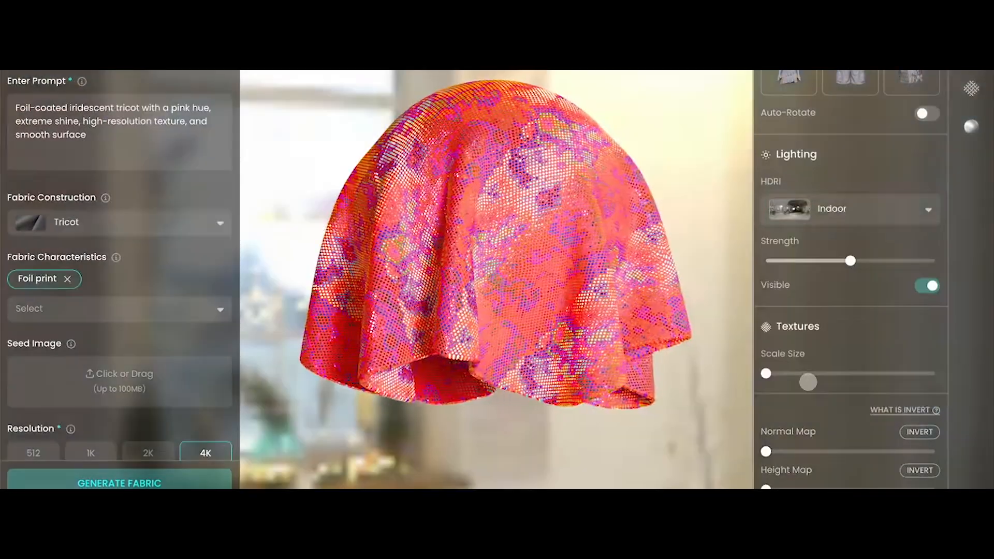
{"action": "left_click", "coordinate": [850, 208]}
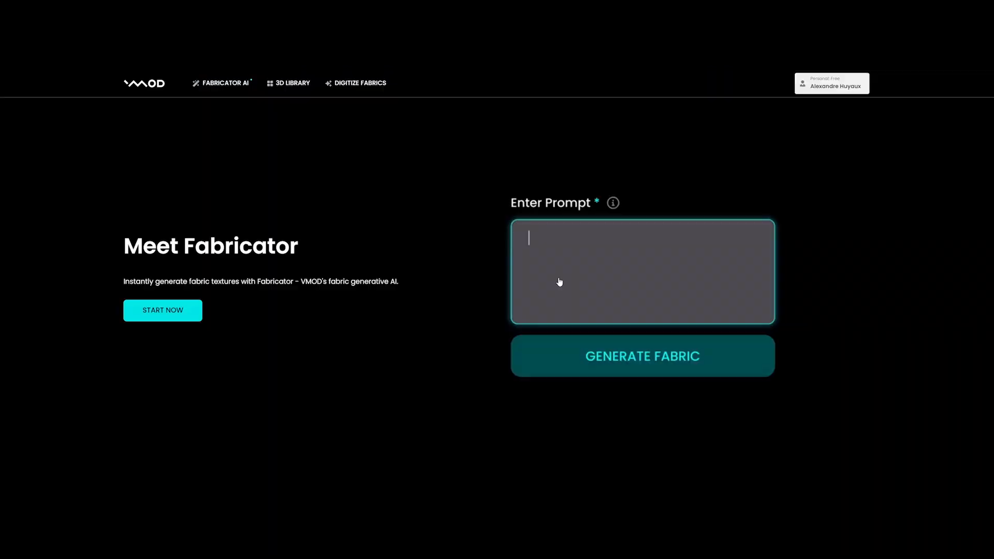
Enter the foil-coated iridescent pink tricot prompt with extreme shine and generate the fabric
{"action": "type", "text": "Foil-coated iridescent tricot with a pink hue, extreme s"}
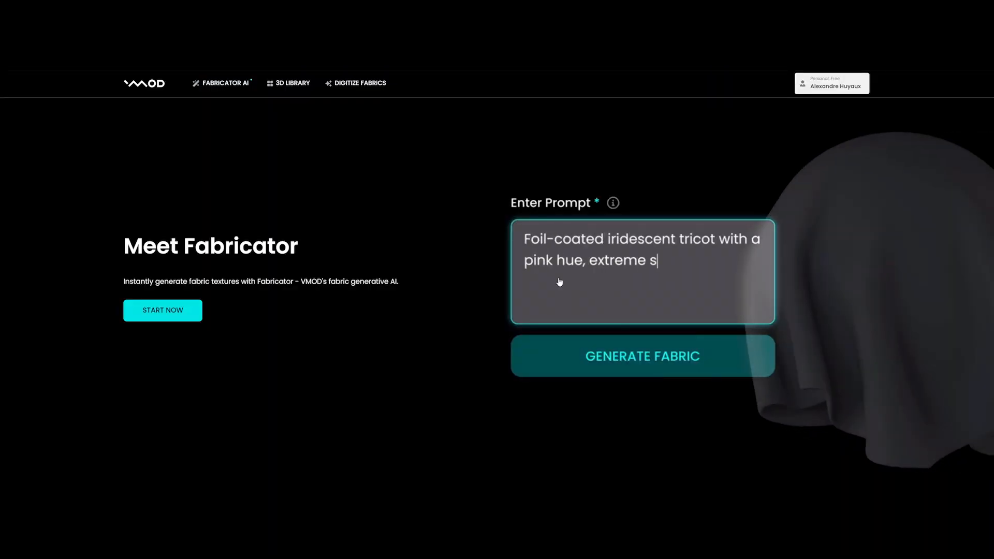
{"action": "type", "text": "hine, high-resolution texture, and smooth surface"}
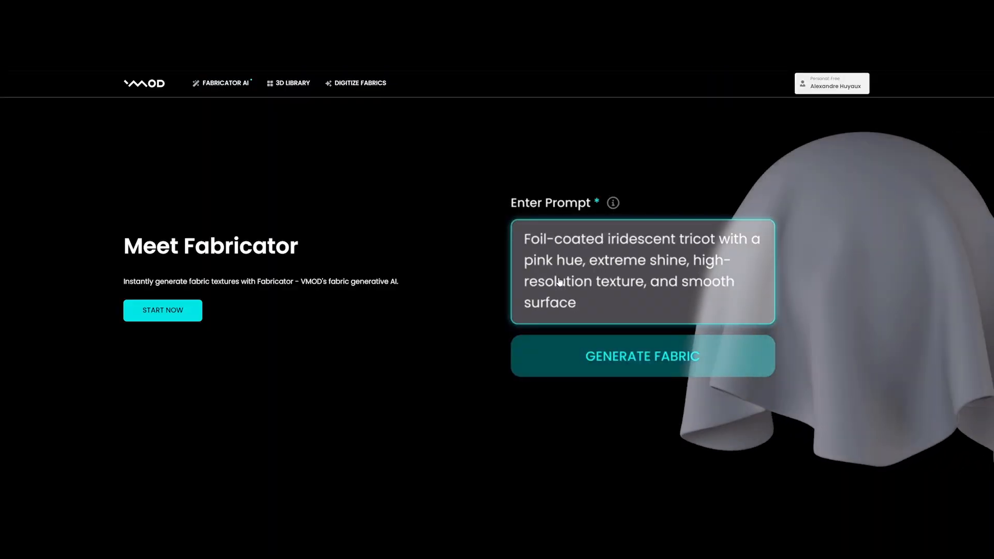
{"action": "left_click", "coordinate": [642, 356]}
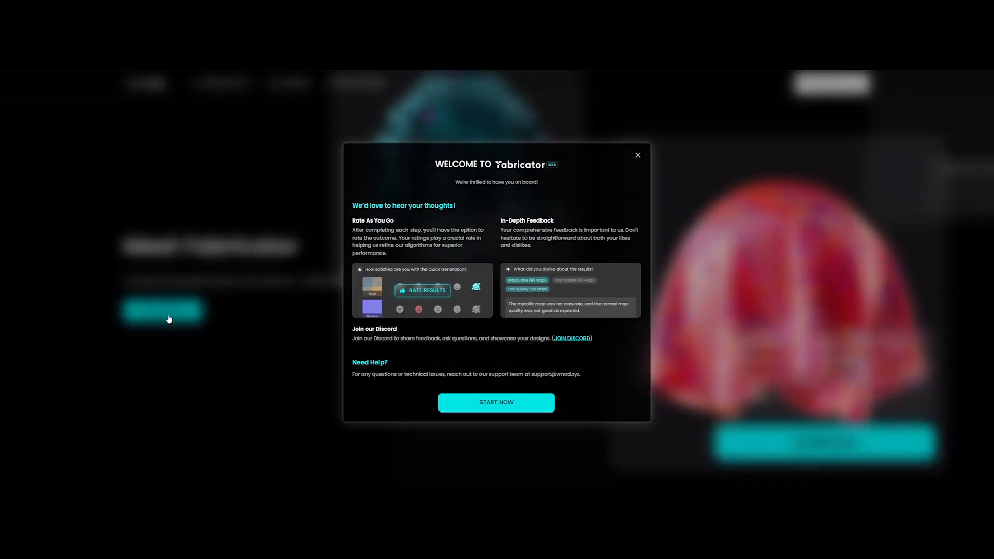
Dismiss the welcome dialog and the Generate 3D Fabrics introduction
{"action": "left_click", "coordinate": [496, 402]}
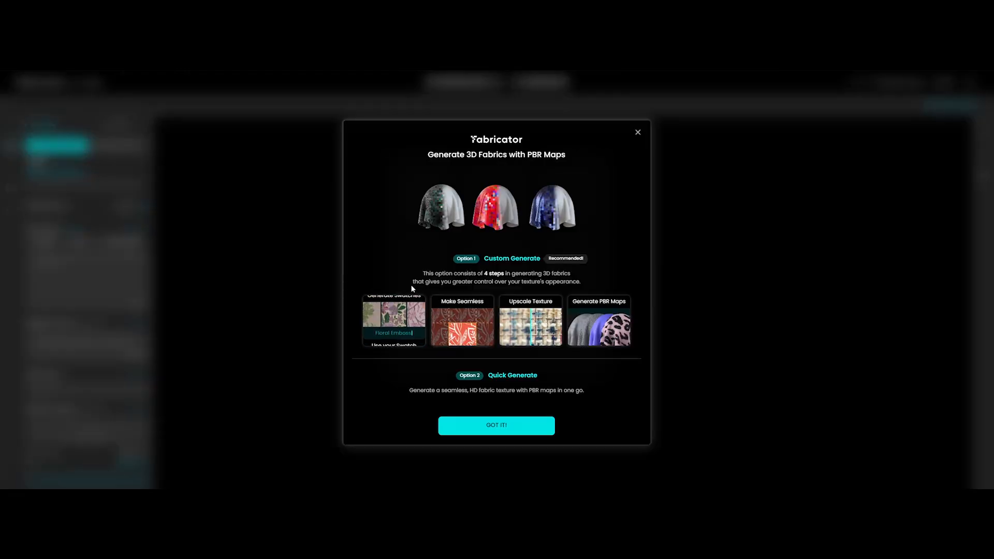
{"action": "left_click", "coordinate": [497, 425]}
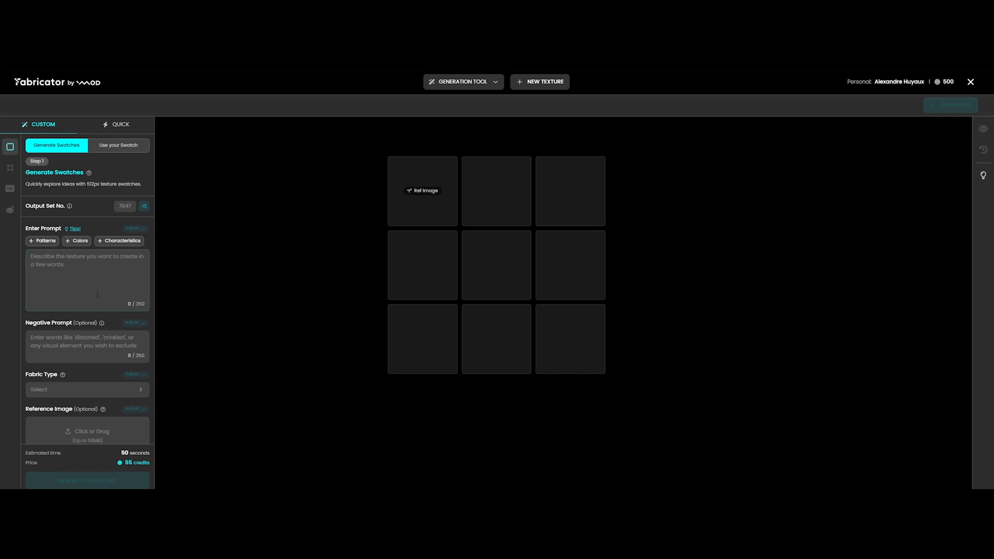
{"action": "mouse_move", "coordinate": [115, 158]}
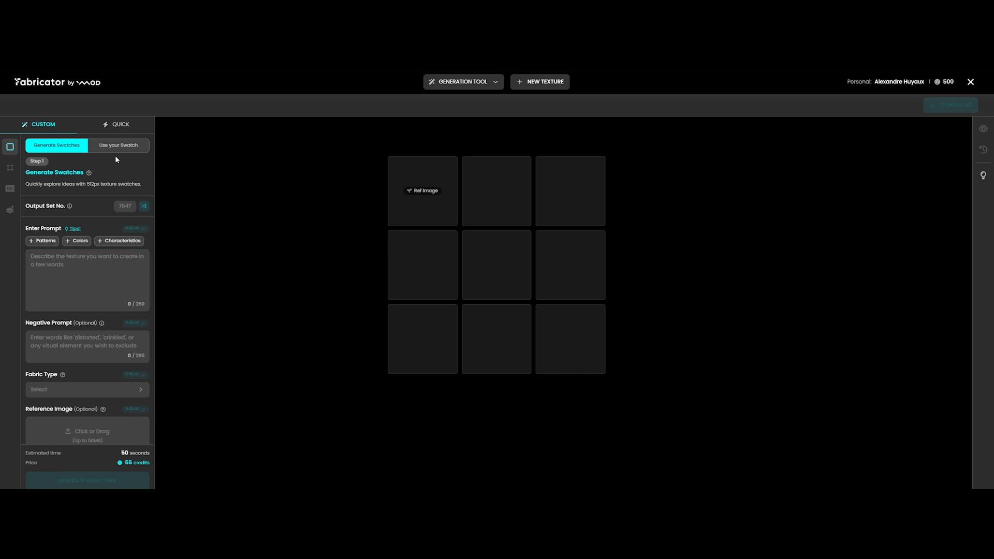
Visit Use your Swatch, return to Generate Swatches, and focus the empty prompt
{"action": "left_click", "coordinate": [118, 144]}
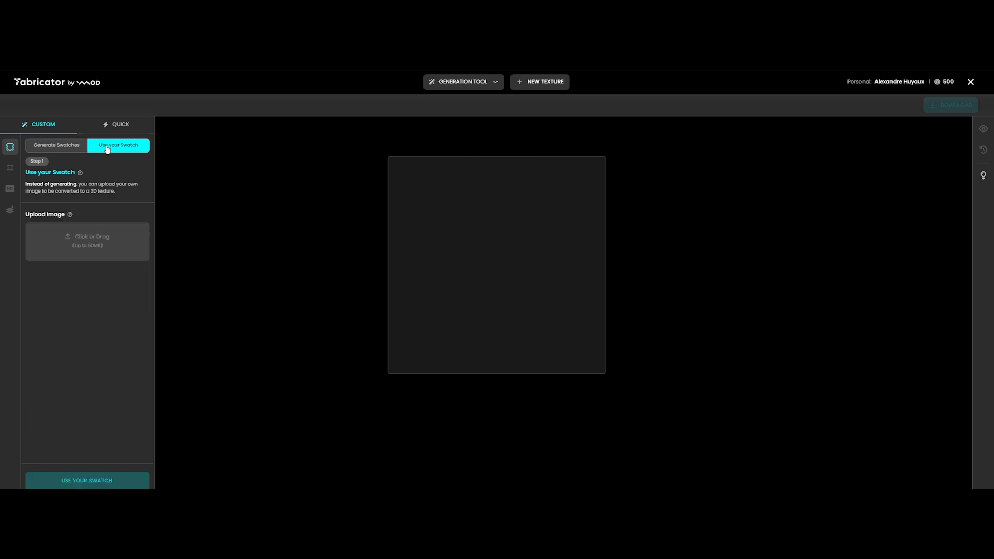
{"action": "mouse_move", "coordinate": [117, 163]}
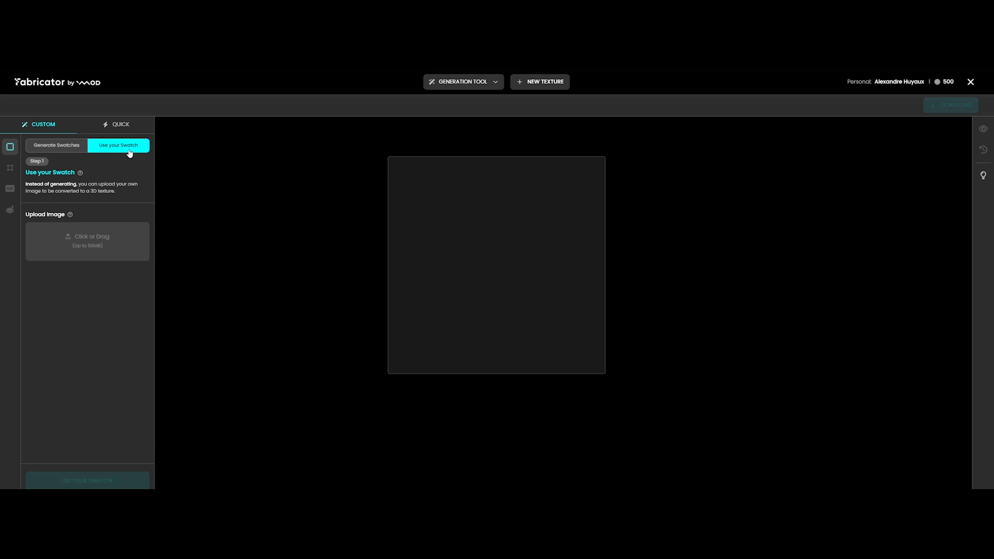
{"action": "mouse_move", "coordinate": [112, 150]}
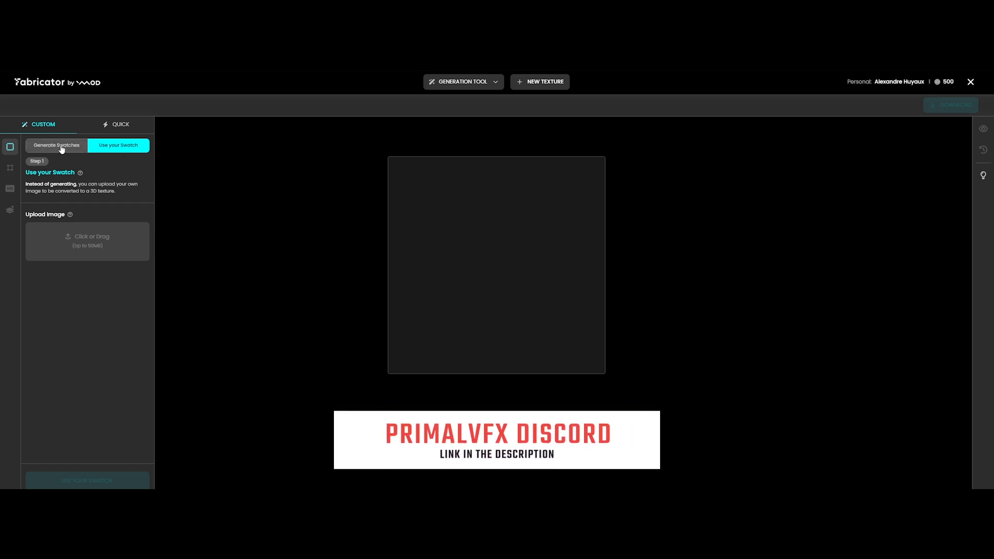
{"action": "left_click", "coordinate": [57, 145]}
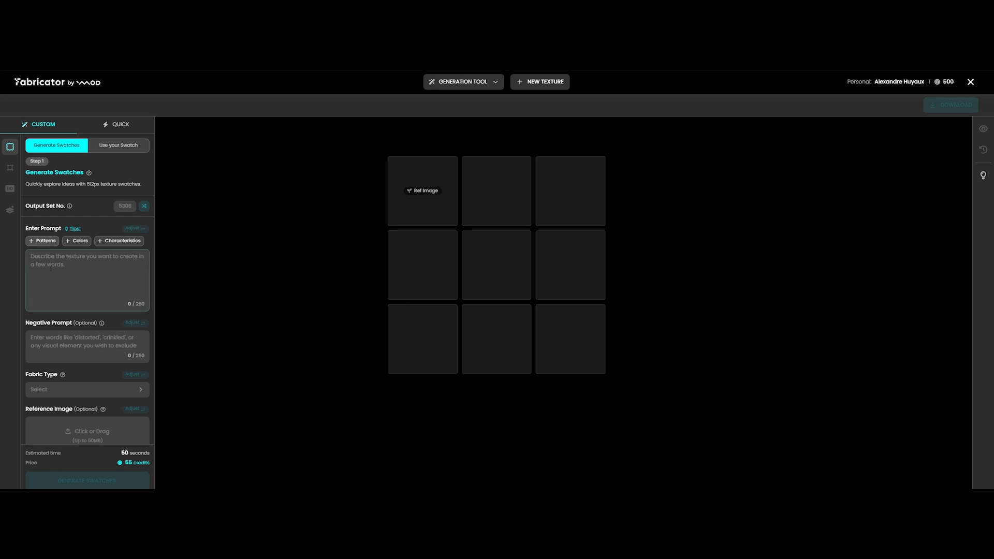
{"action": "left_click", "coordinate": [87, 279]}
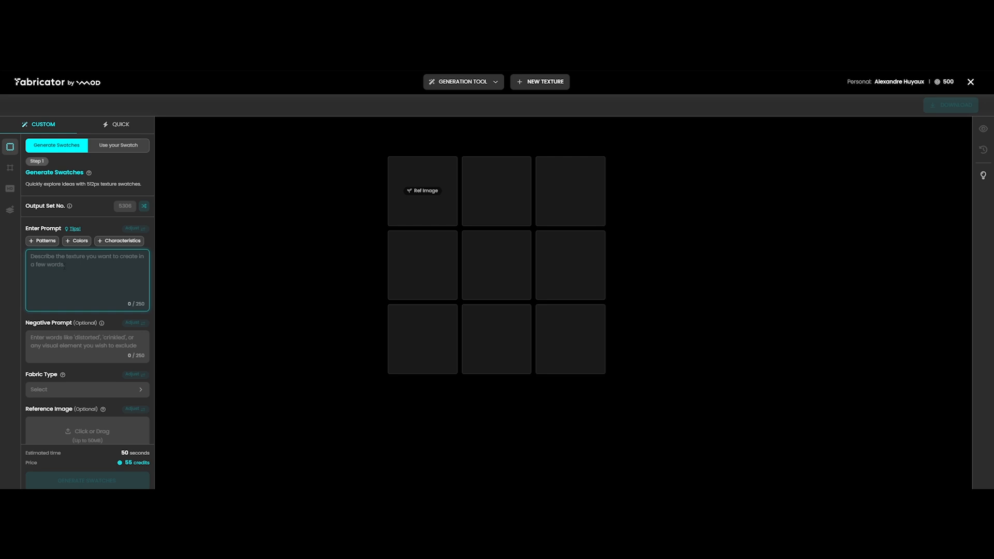
{"action": "left_click", "coordinate": [45, 241]}
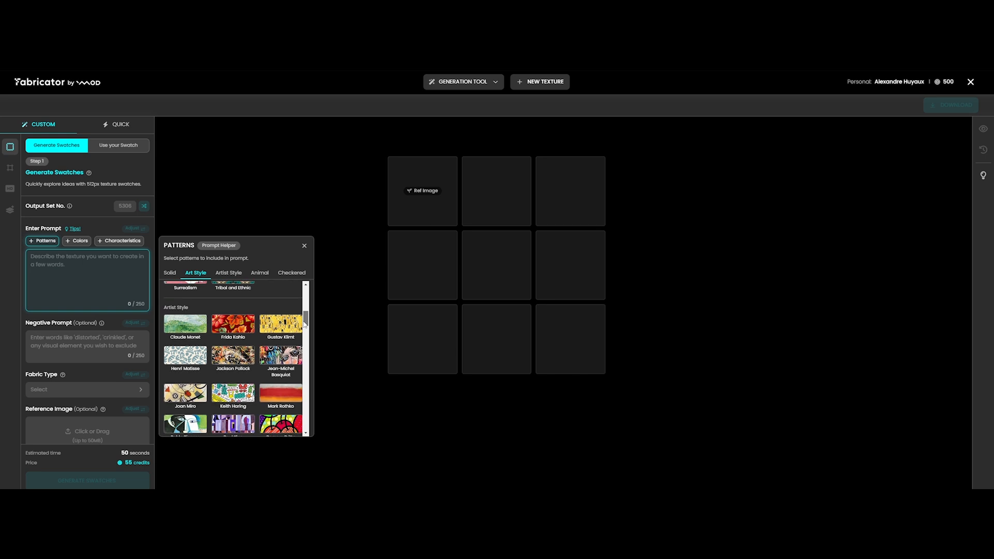
Build the prompt from helpers: solid non-patterned surface, Black, Light Grey, Distressed, Rough
{"action": "left_click", "coordinate": [259, 273]}
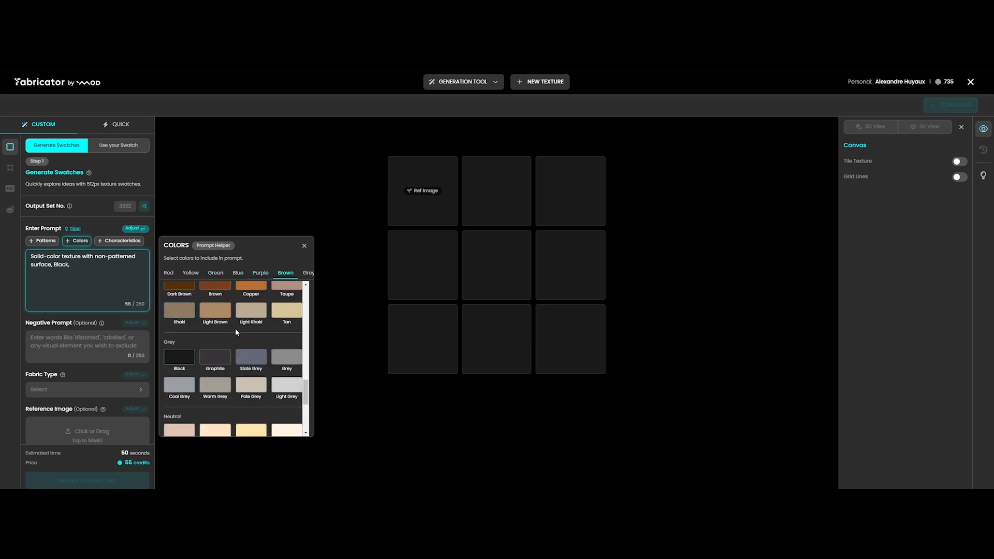
{"action": "left_click", "coordinate": [121, 241]}
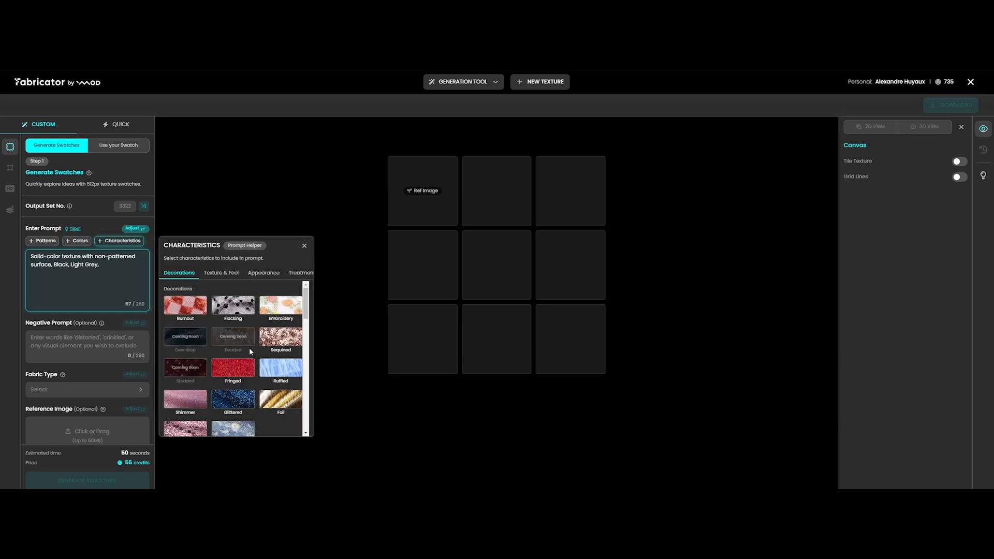
{"action": "scroll", "scroll_direction": "down", "scroll_amount": 3}
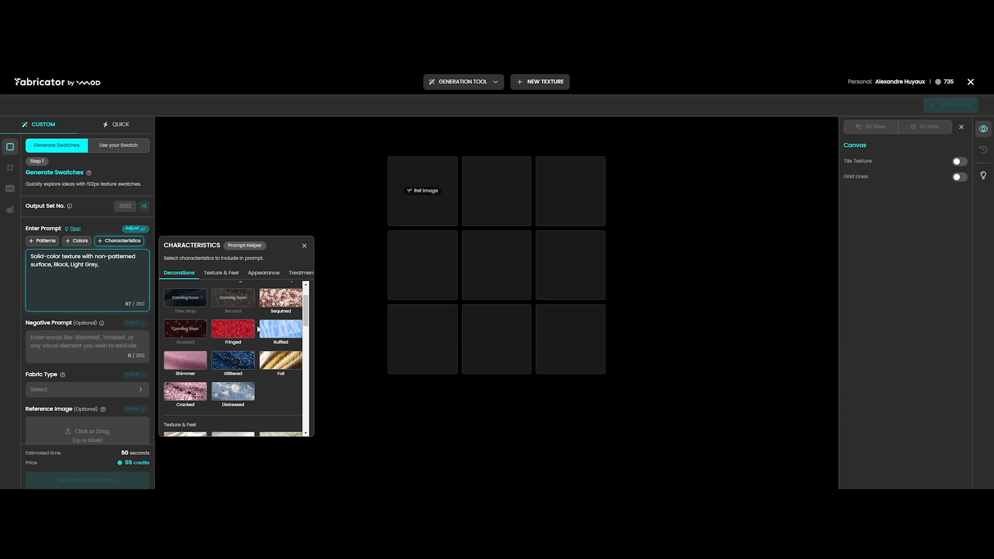
{"action": "left_click", "coordinate": [233, 390]}
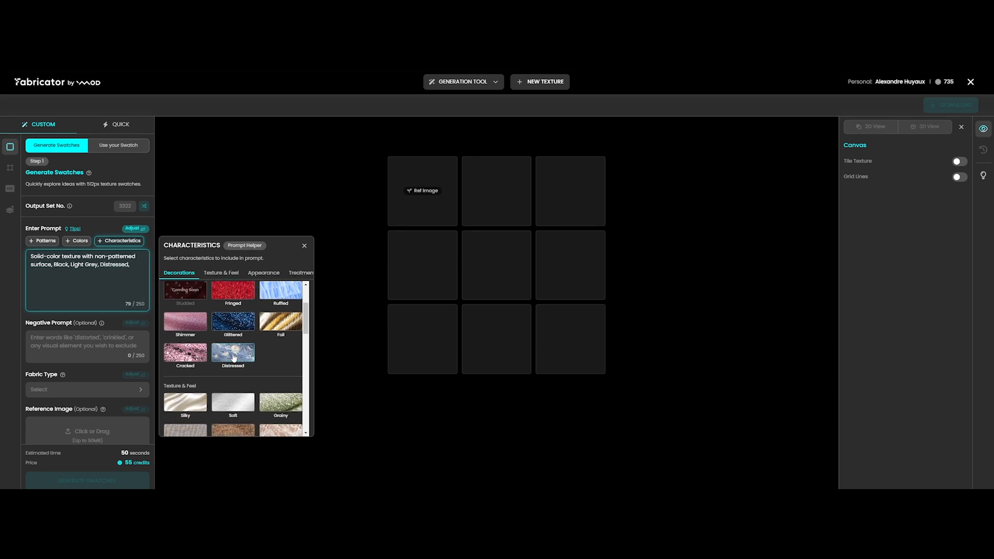
{"action": "scroll", "scroll_direction": "down", "scroll_amount": 3}
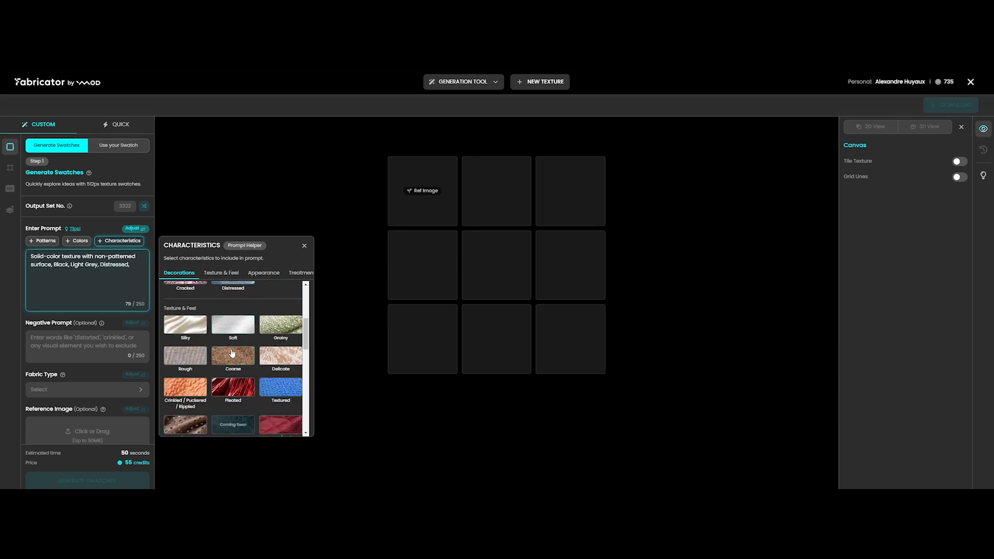
{"action": "left_click", "coordinate": [184, 359]}
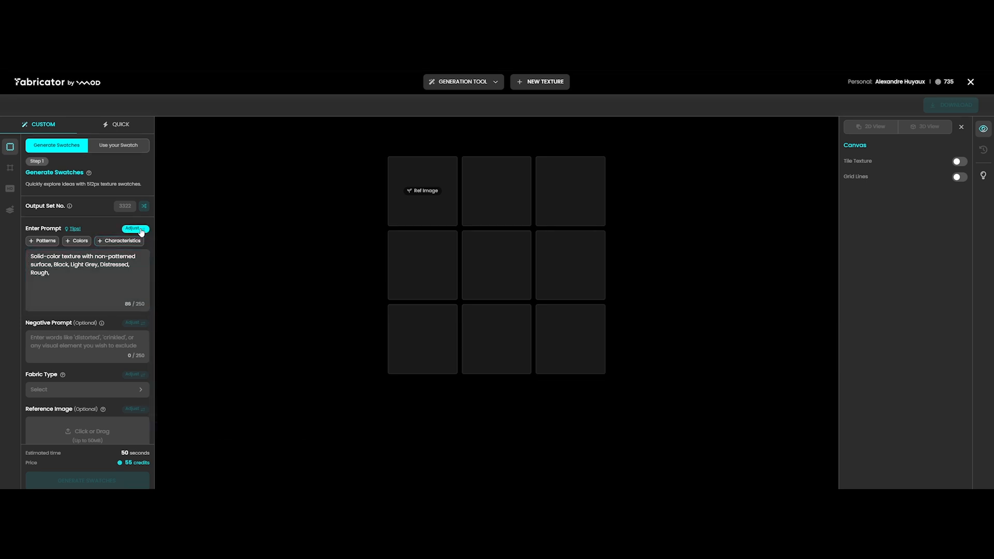
Weight the prompt phrases as (Distressed)+++ and (Rough)++ in the Adjust panel
{"action": "left_click", "coordinate": [135, 229]}
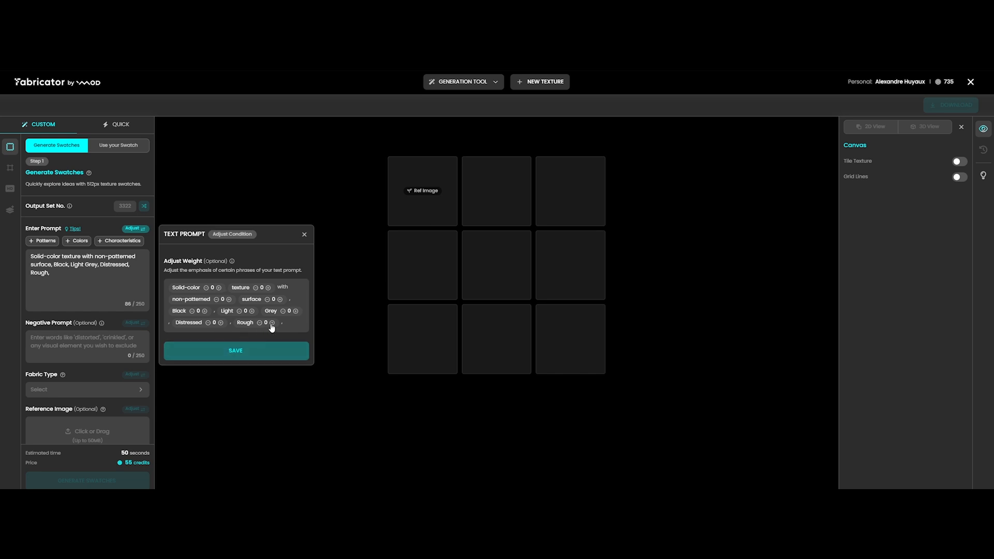
{"action": "left_click", "coordinate": [275, 322]}
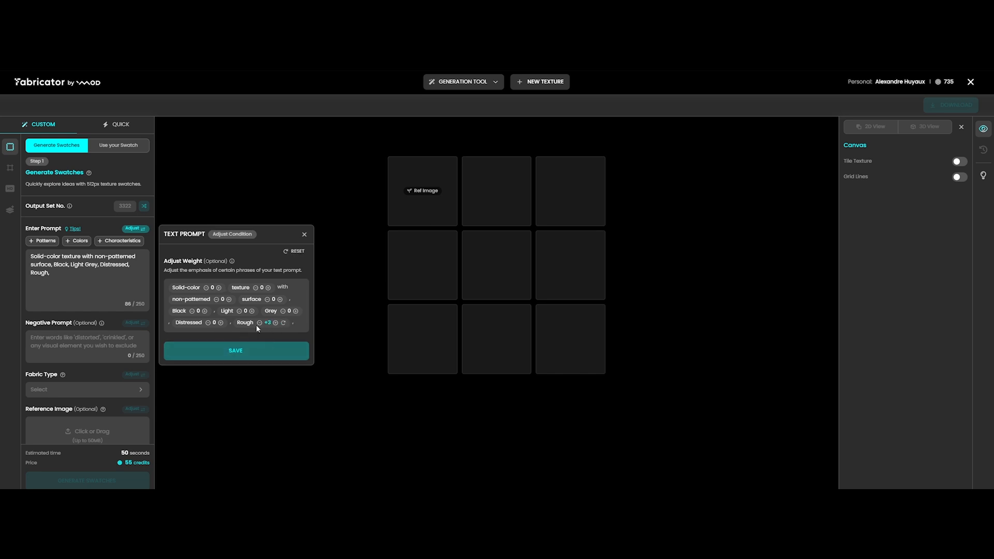
{"action": "left_click", "coordinate": [282, 323]}
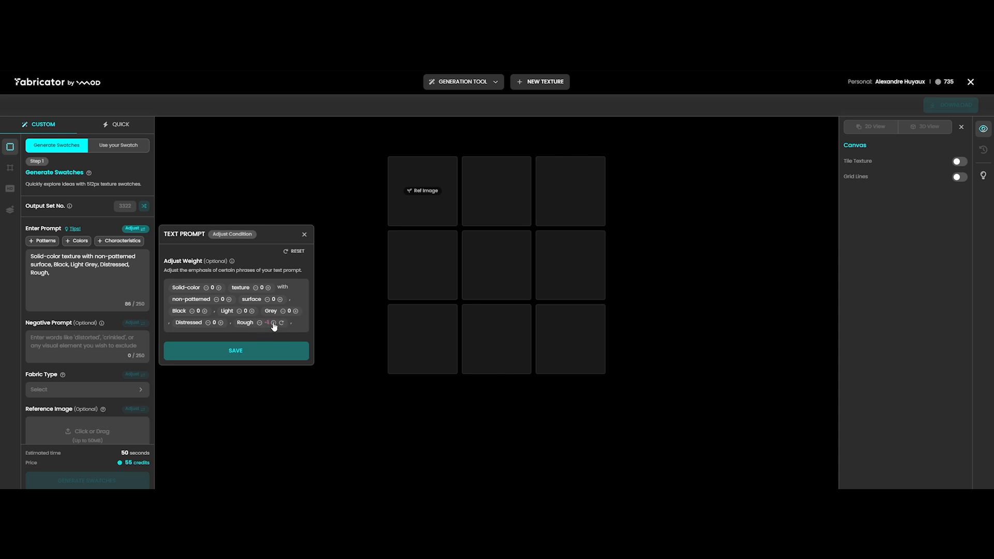
{"action": "left_click", "coordinate": [277, 322]}
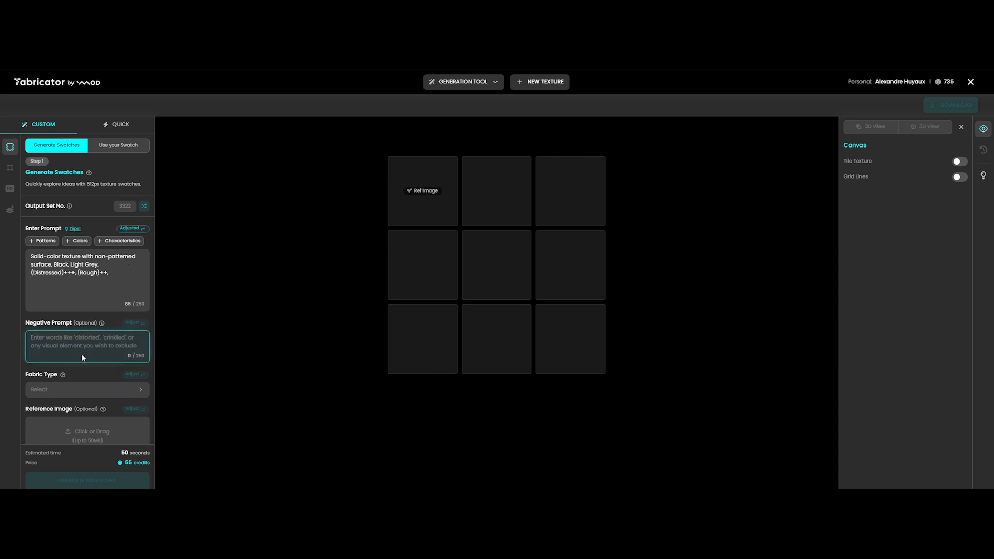
Enter 'distorted, wrinkle' as the negative prompt and open its weights panel
{"action": "type", "text": "distorted,"}
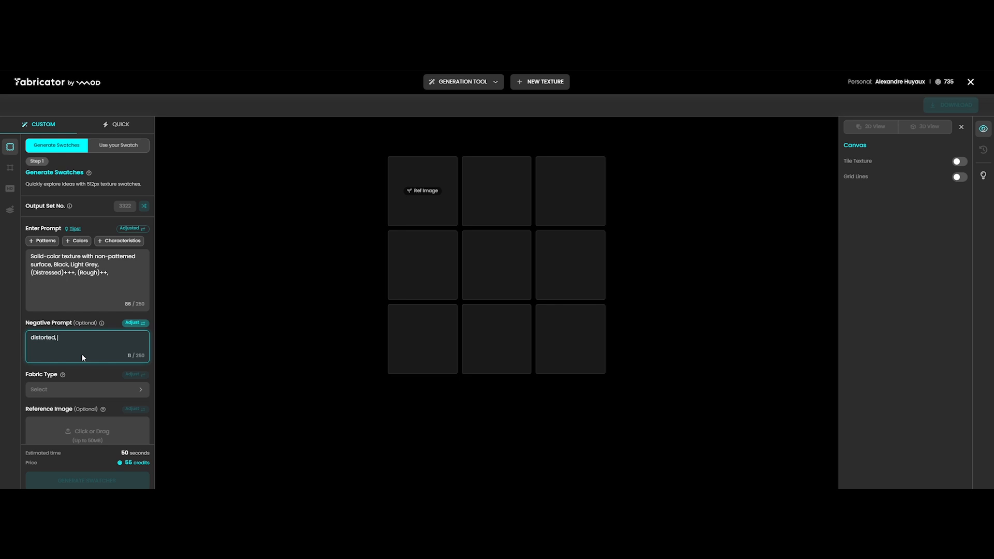
{"action": "type", "text": "wrinkl"}
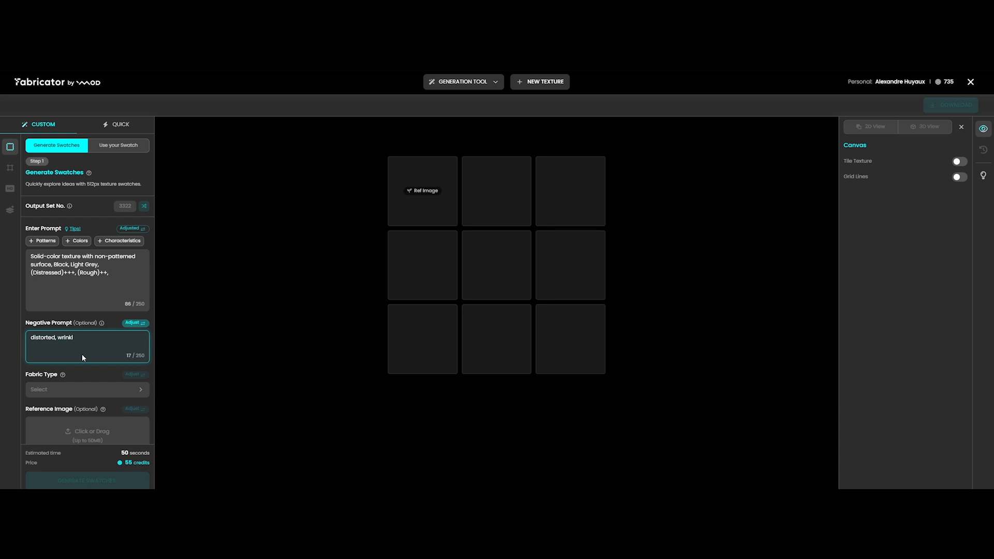
{"action": "left_click", "coordinate": [134, 323]}
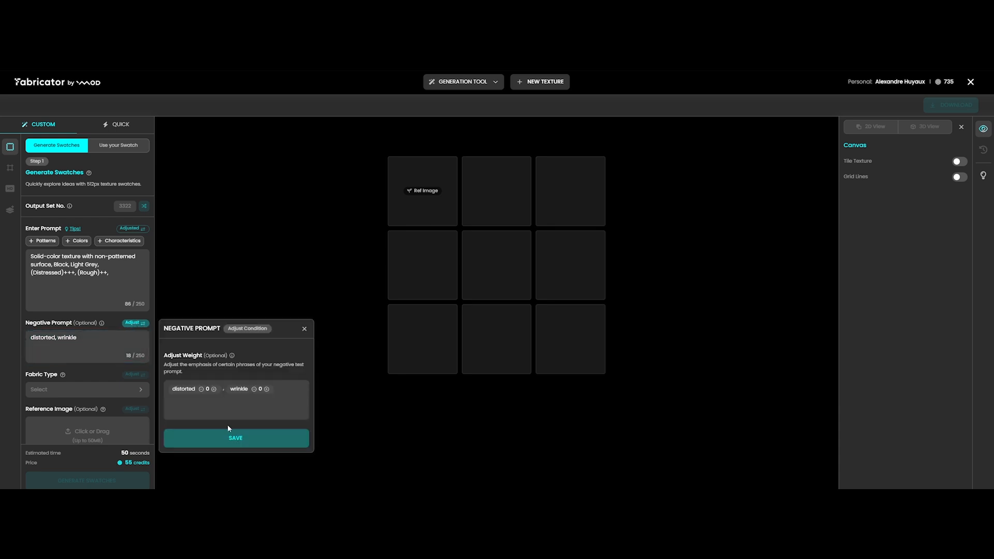
Set fabric type to Leather, generate four swatches, and browse the results
{"action": "left_click", "coordinate": [87, 389]}
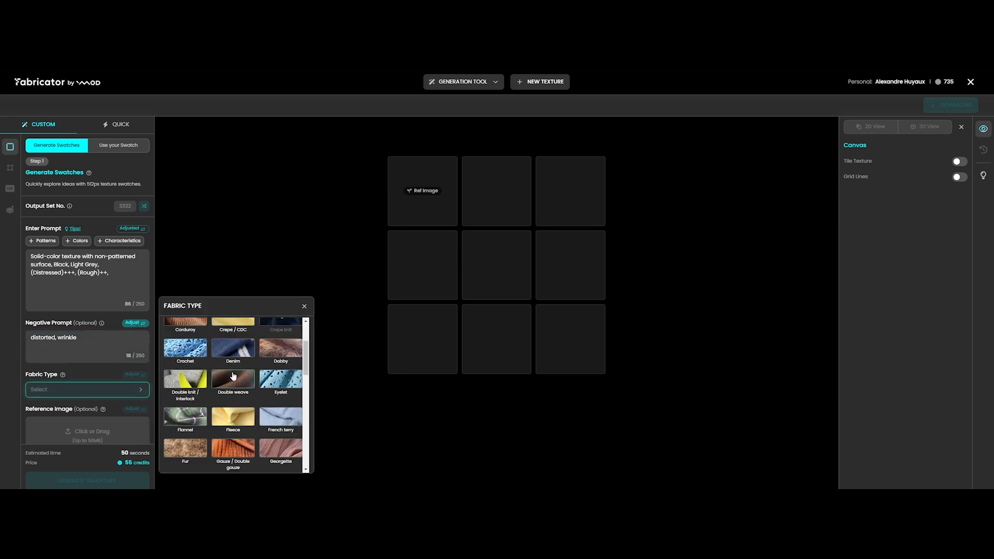
{"action": "scroll", "scroll_direction": "down", "scroll_amount": 3}
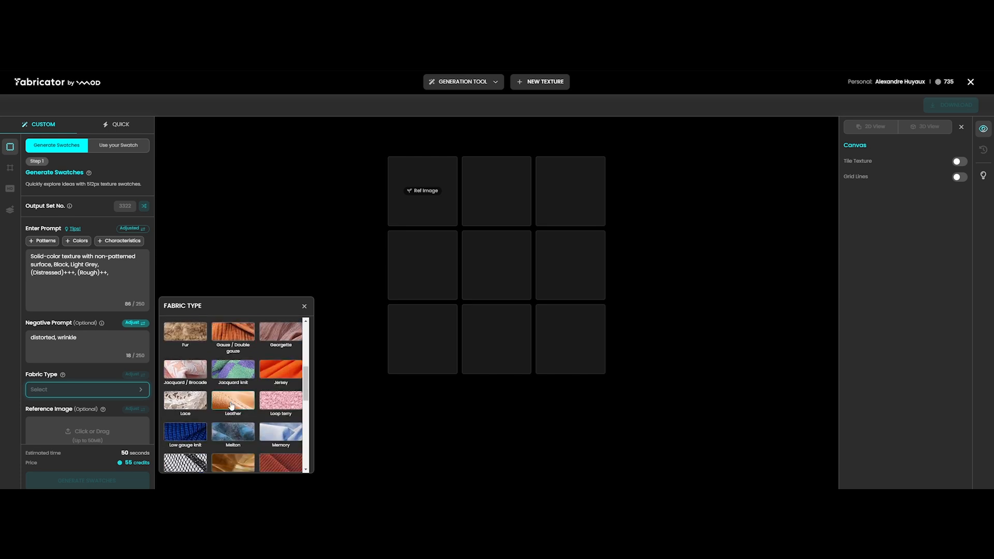
{"action": "left_click", "coordinate": [232, 401]}
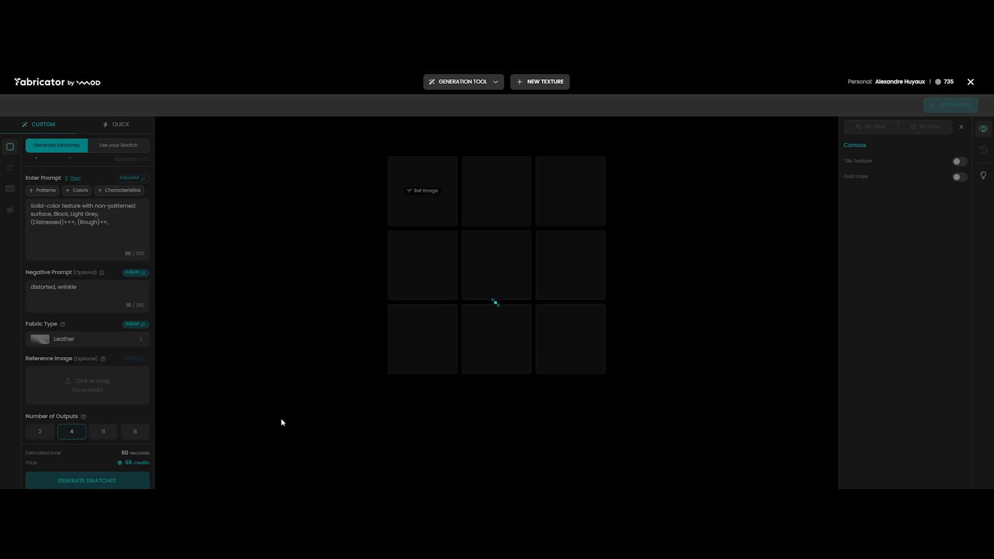
{"action": "left_click", "coordinate": [87, 480]}
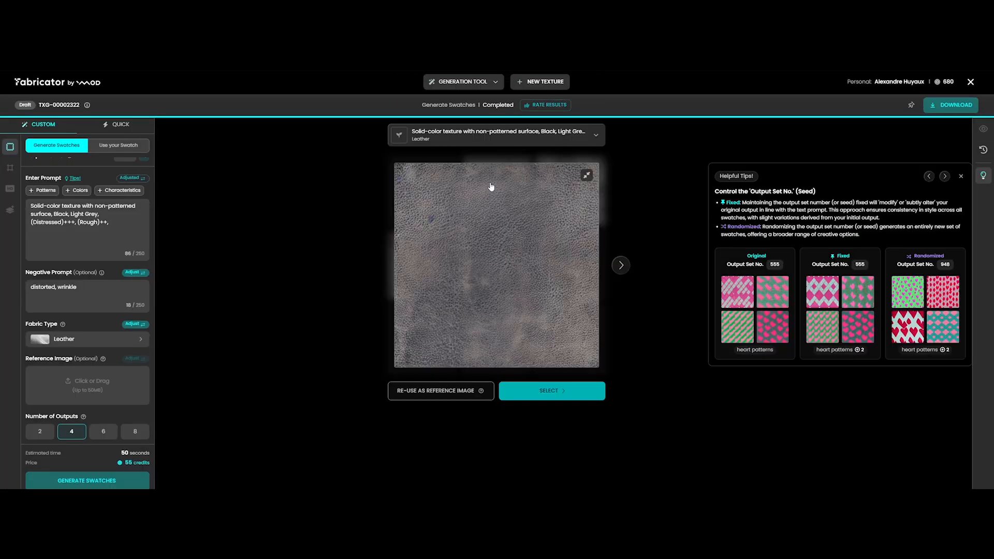
{"action": "left_click", "coordinate": [619, 265]}
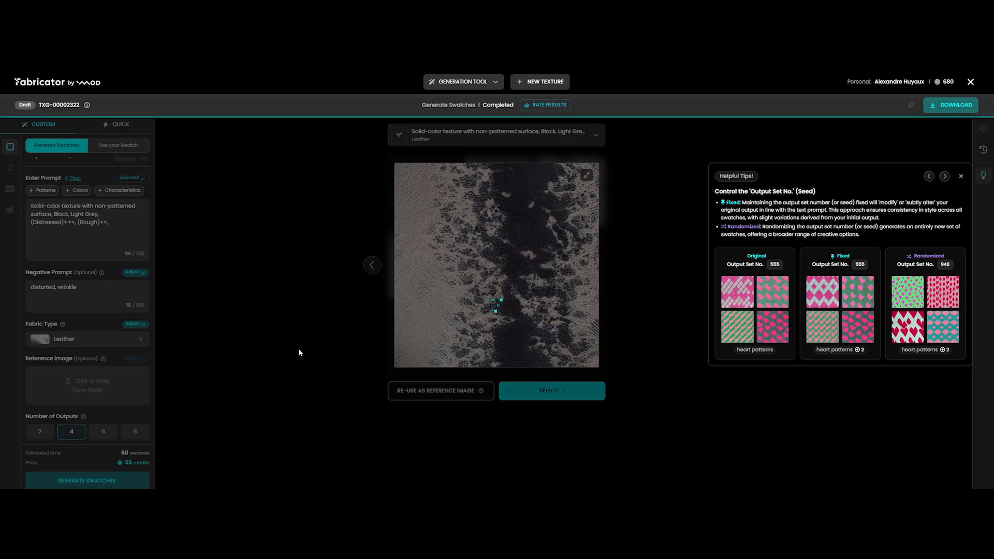
Select the dark mottled leather swatch and make it seamless
{"action": "left_click", "coordinate": [551, 391]}
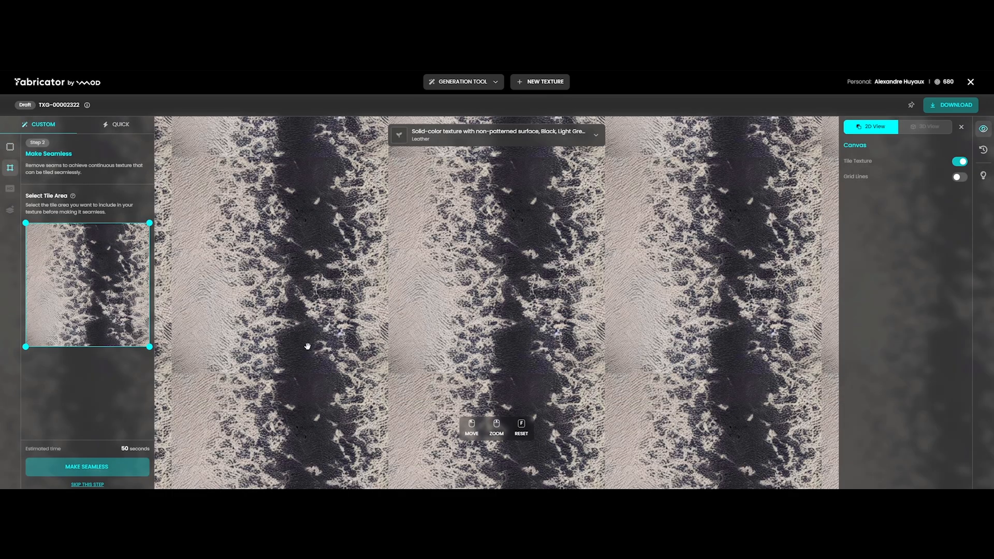
{"action": "mouse_move", "coordinate": [221, 338]}
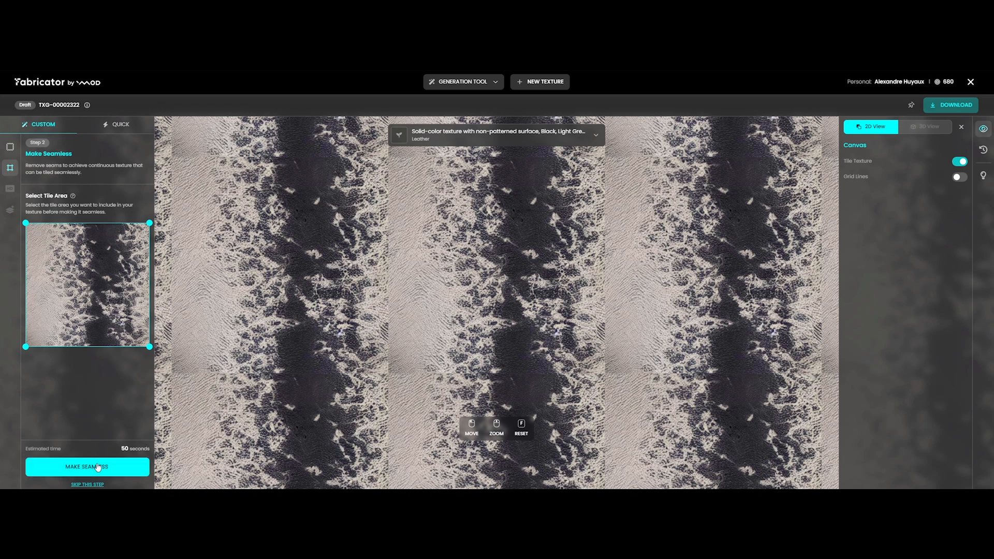
{"action": "left_click", "coordinate": [87, 467]}
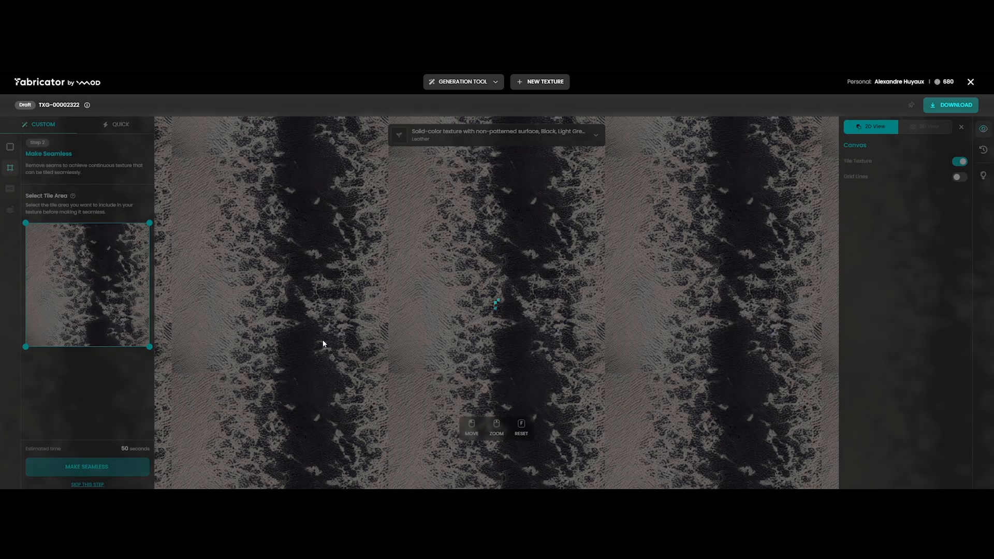
{"action": "left_click", "coordinate": [87, 467]}
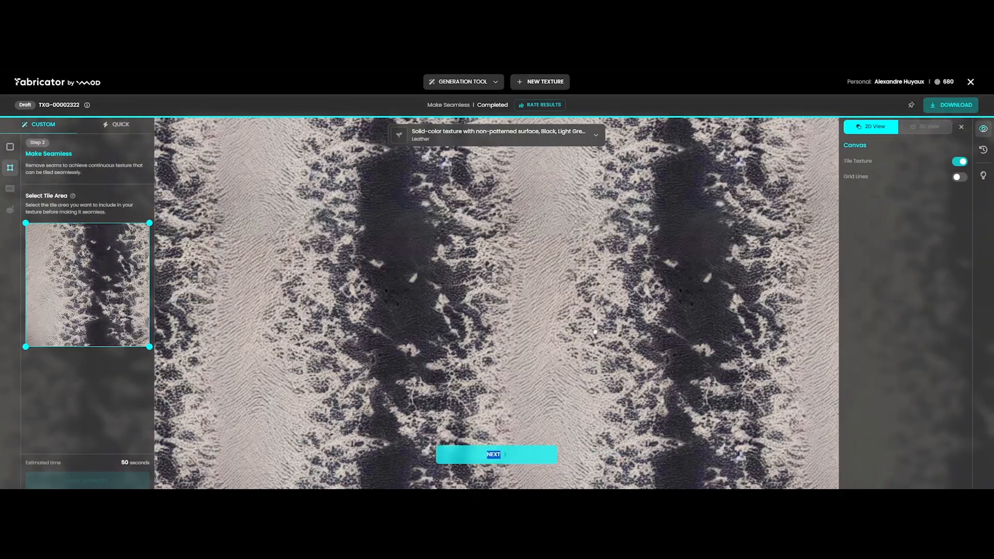
{"action": "left_click", "coordinate": [496, 455]}
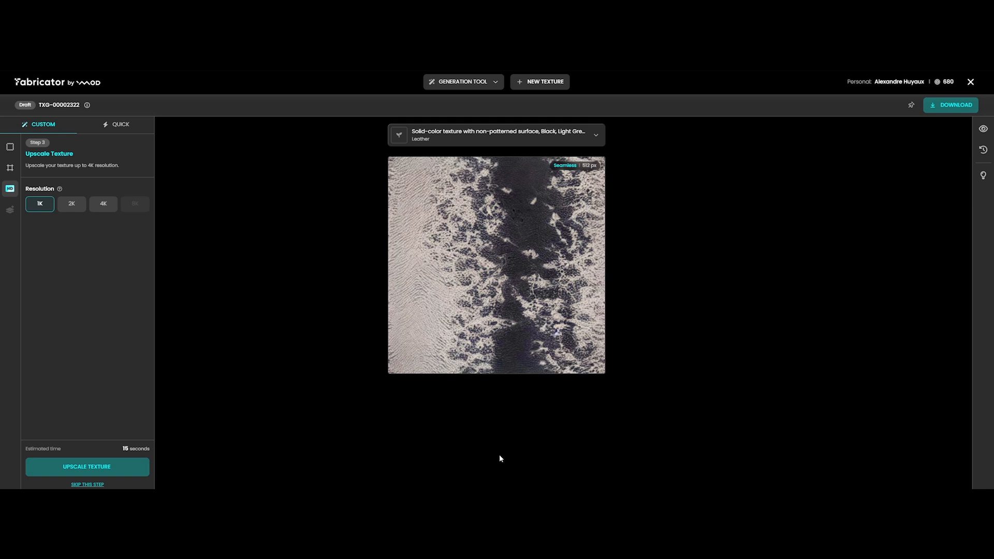
Choose 4K resolution and upscale the seamless leather texture
{"action": "left_click", "coordinate": [103, 204]}
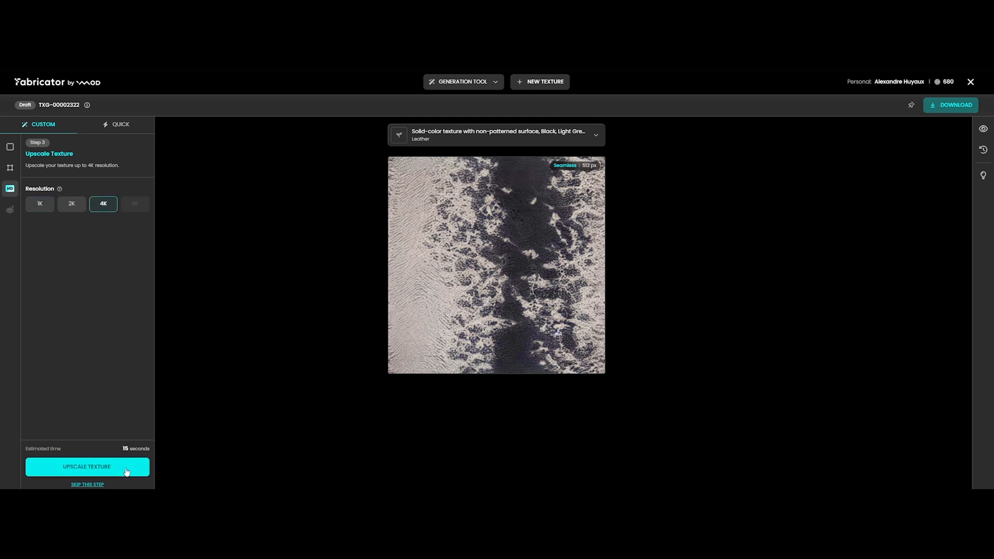
{"action": "left_click", "coordinate": [87, 467]}
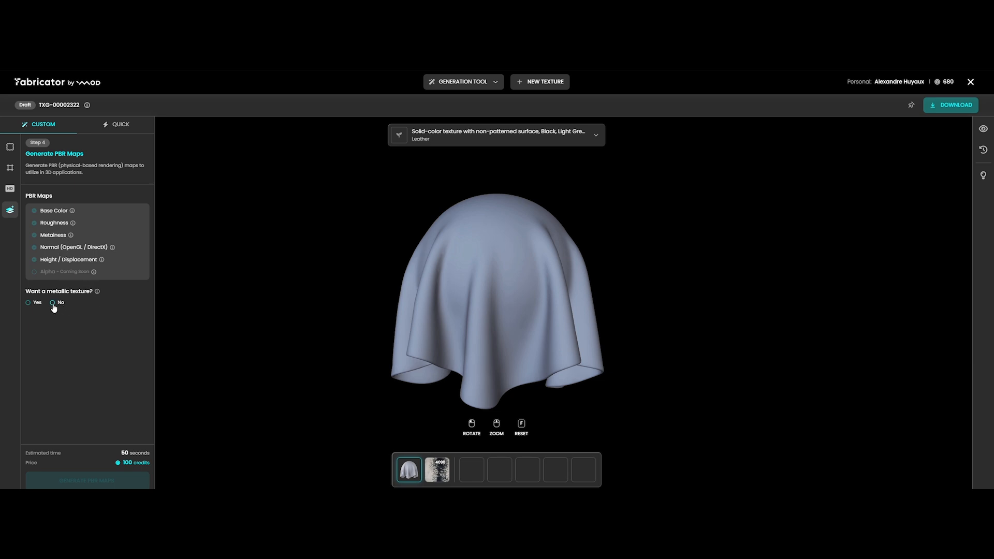
Mark the leather texture as metallic and generate its PBR maps
{"action": "left_click", "coordinate": [29, 302]}
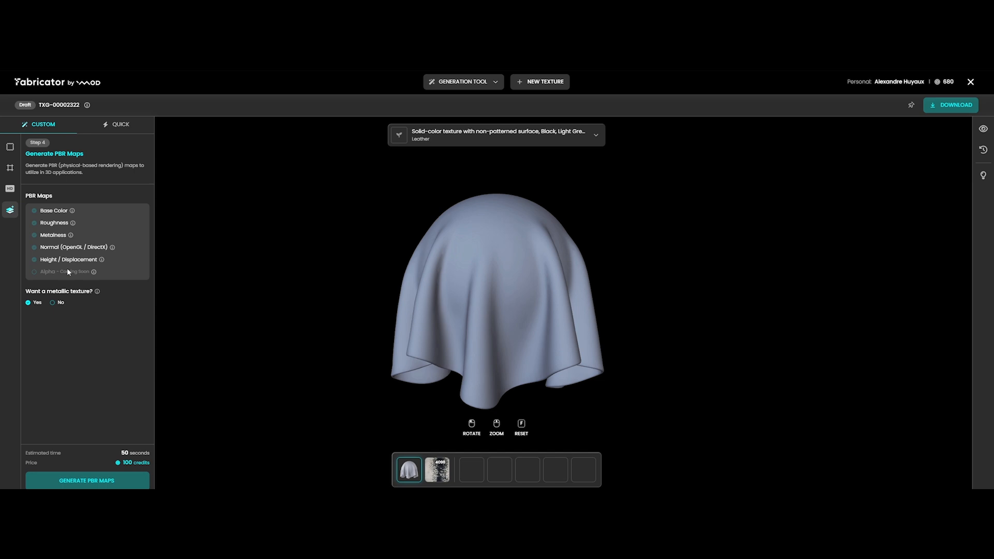
{"action": "left_click", "coordinate": [87, 480]}
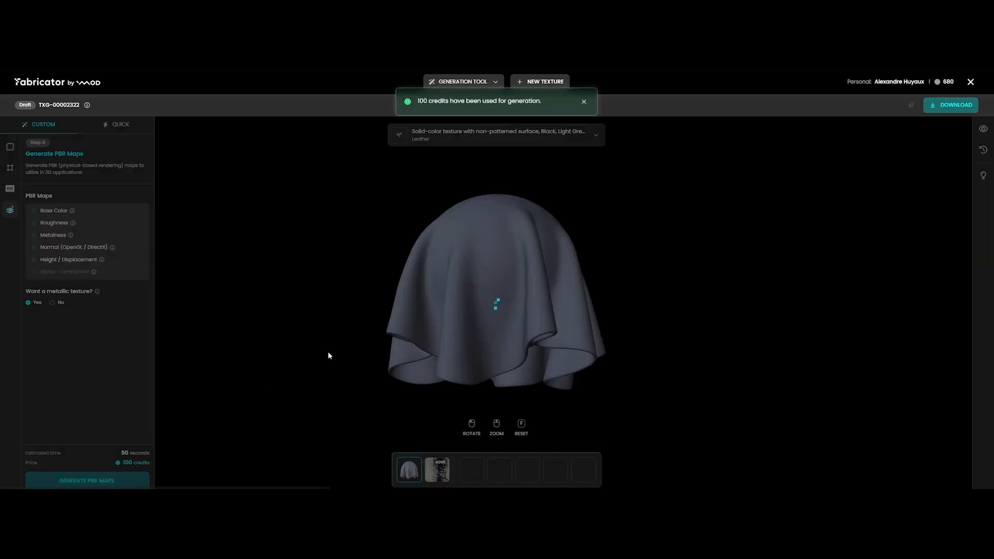
{"action": "left_click", "coordinate": [87, 481]}
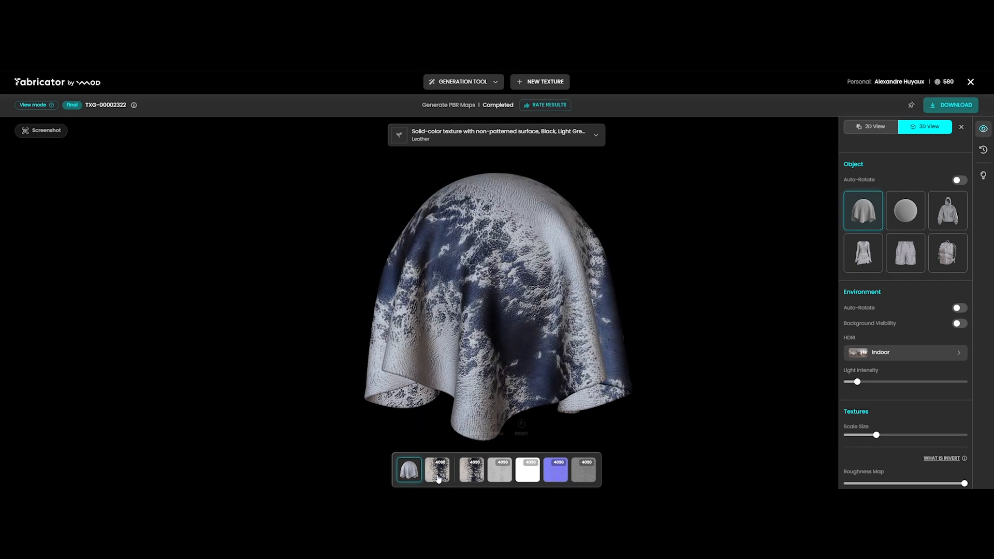
View the leather normal map, then preview the texture on the hoodie in 3D View
{"action": "left_click", "coordinate": [870, 126]}
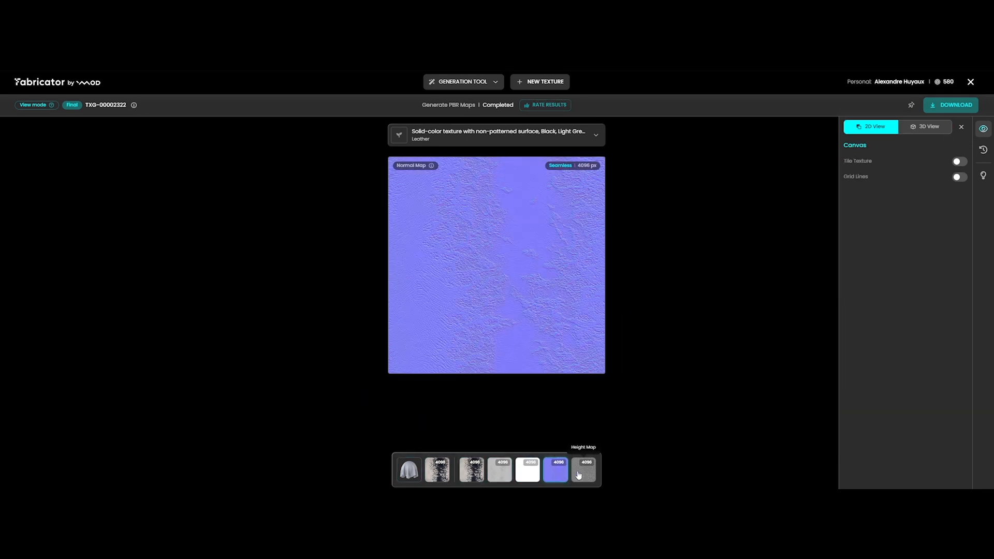
{"action": "left_click", "coordinate": [926, 127]}
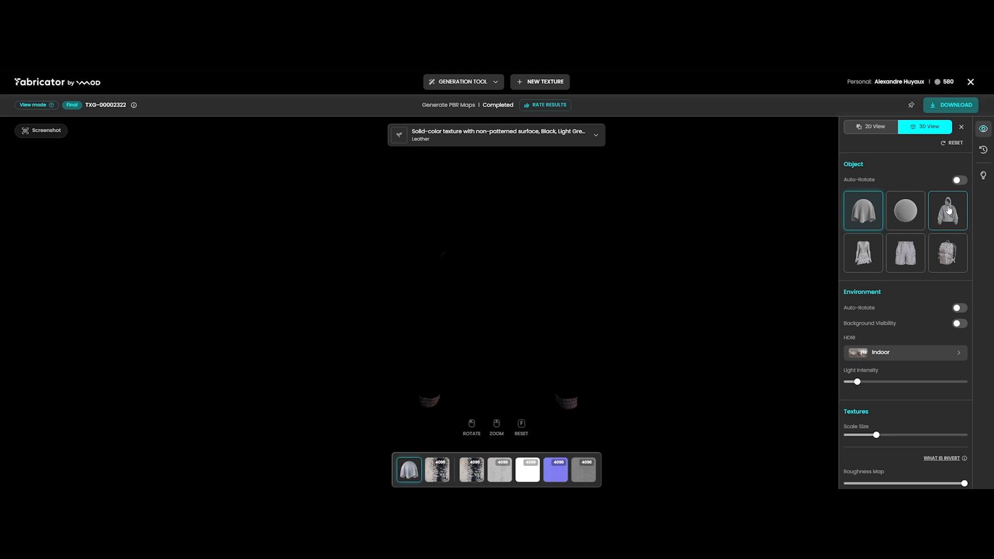
{"action": "left_click", "coordinate": [947, 210]}
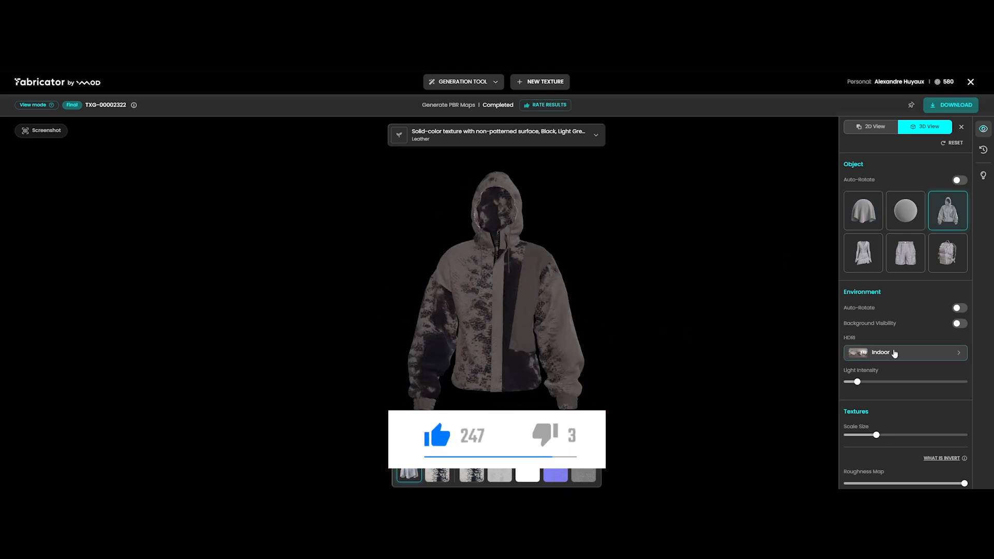
Toggle the environment background, raise light intensity, and start a new texture
{"action": "left_click", "coordinate": [958, 323]}
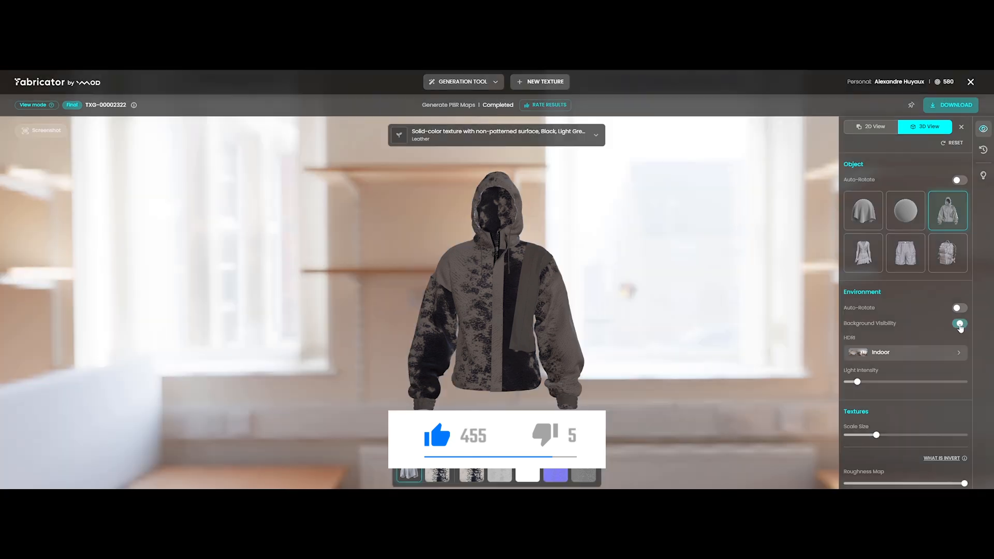
{"action": "left_click", "coordinate": [960, 322]}
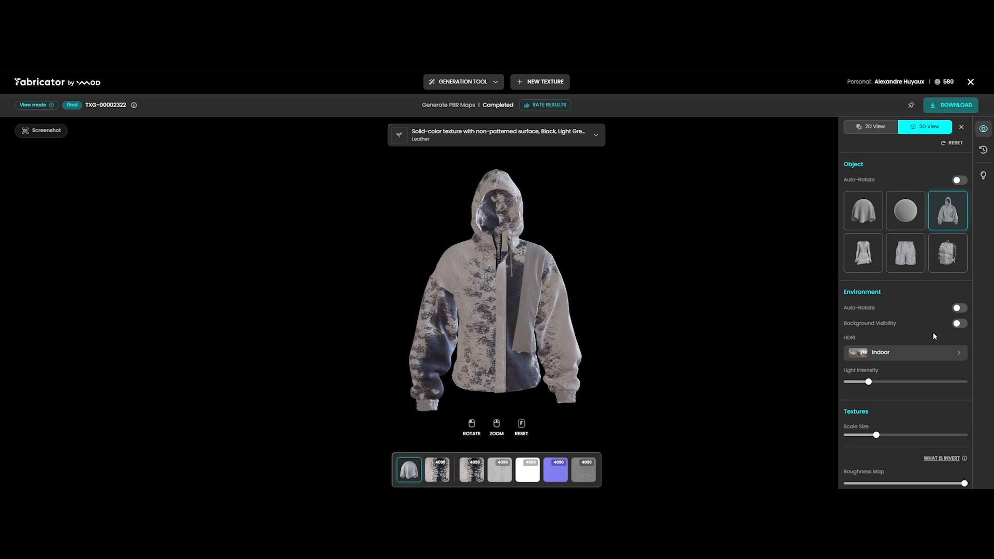
{"action": "left_click", "coordinate": [904, 353]}
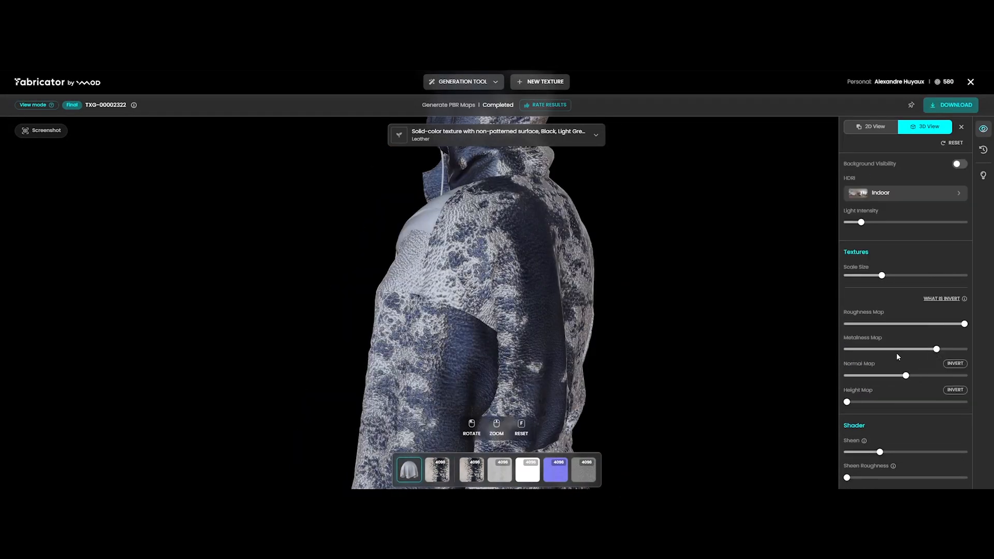
{"action": "left_click", "coordinate": [543, 81]}
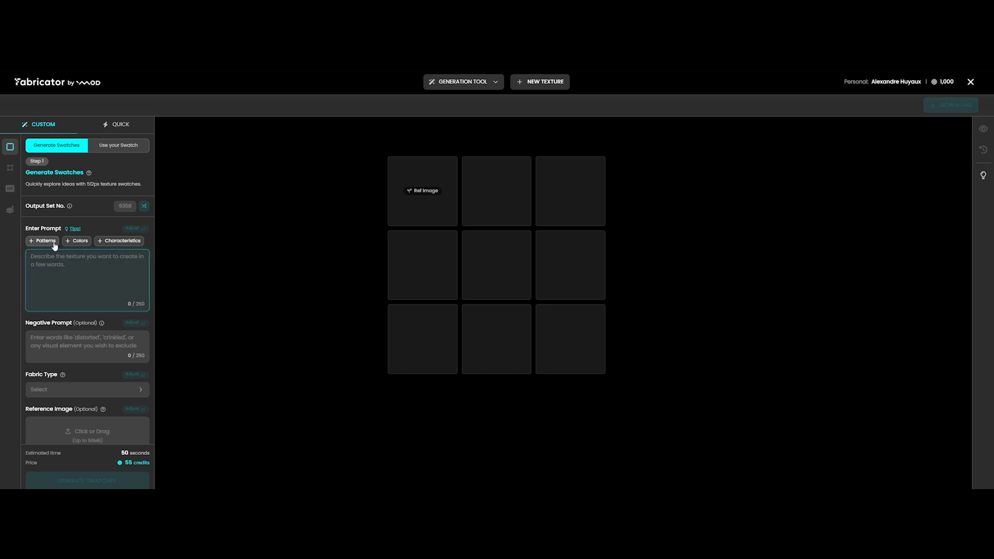
Add a surface pattern, River Blue colour and Glittered characteristic to the prompt
{"action": "left_click", "coordinate": [42, 241]}
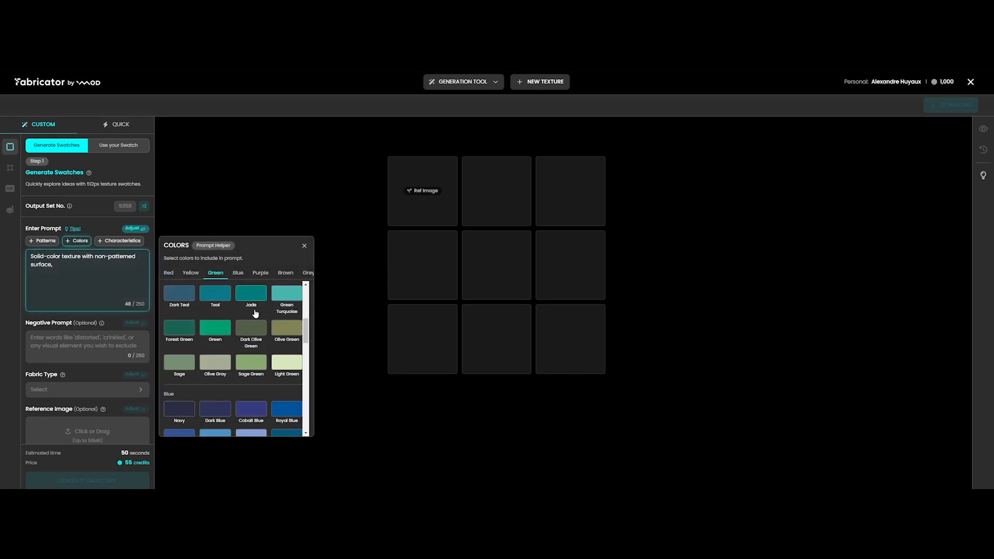
{"action": "left_click", "coordinate": [120, 241]}
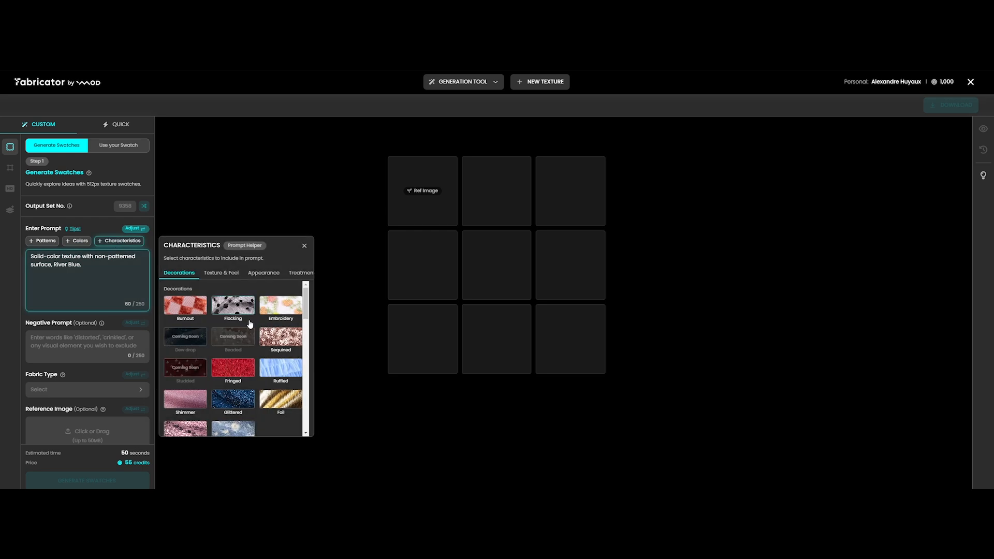
{"action": "left_click", "coordinate": [233, 399]}
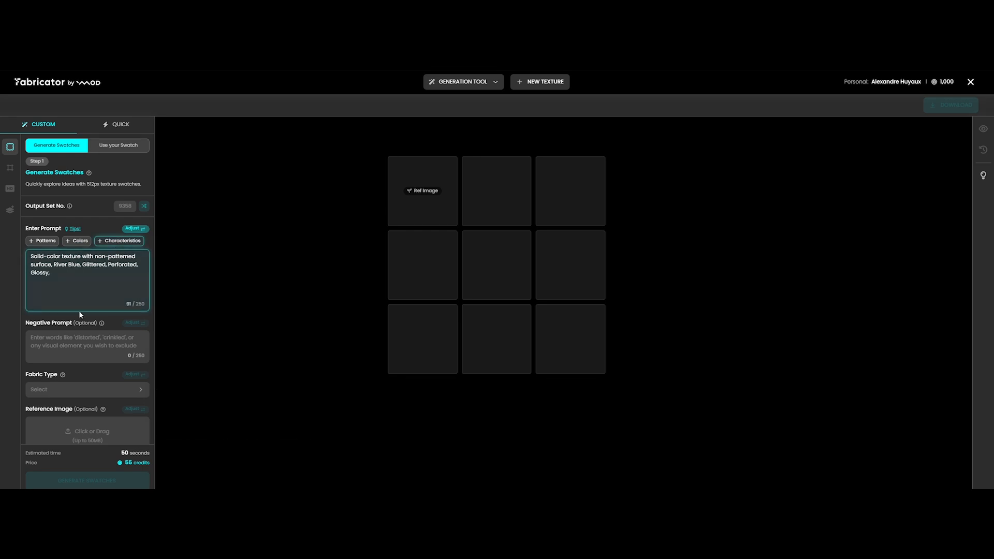
Set fabric type to Denim, add a reference image, and adjust phrase weights
{"action": "left_click", "coordinate": [87, 390]}
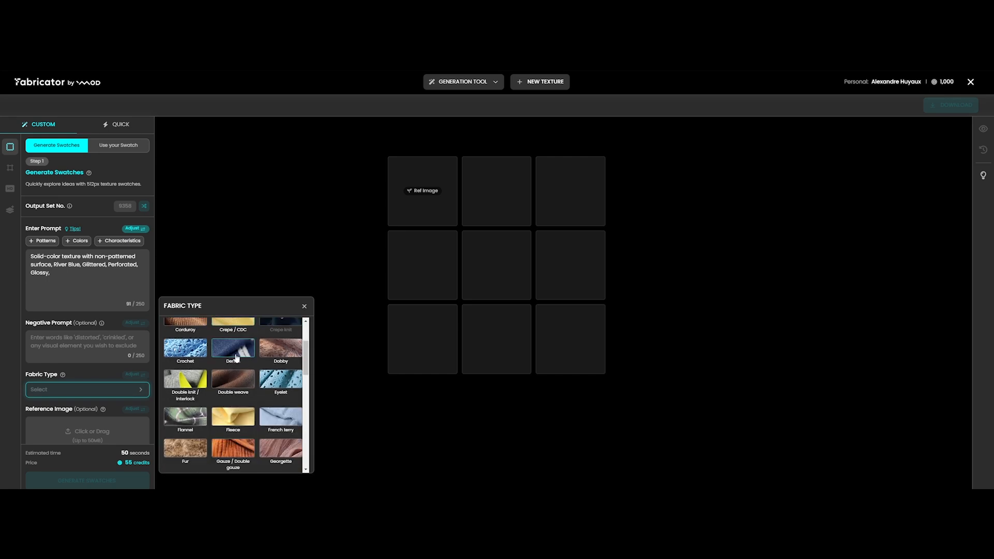
{"action": "left_click", "coordinate": [232, 351]}
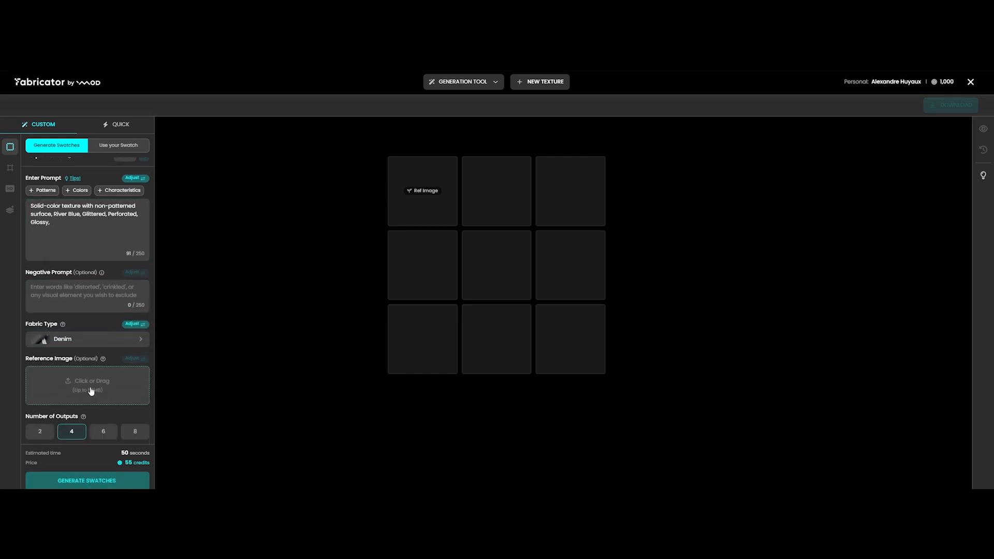
{"action": "left_click", "coordinate": [133, 229]}
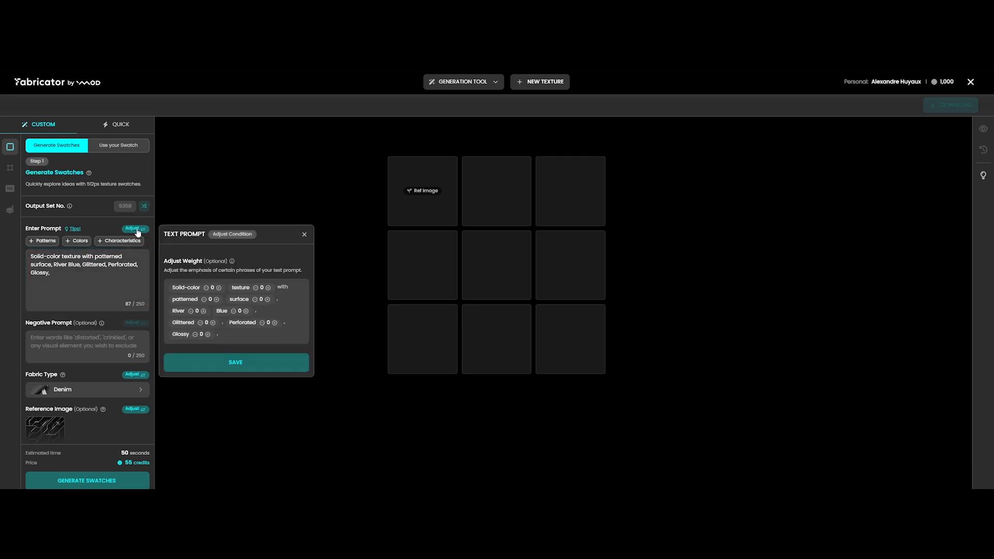
{"action": "left_click", "coordinate": [235, 362]}
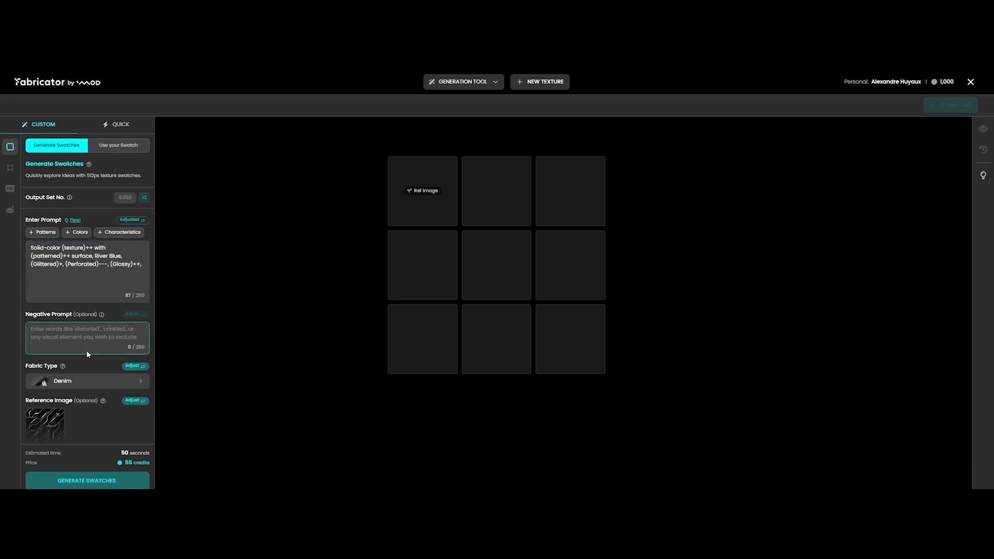
Generate denim swatches, select the blue-and-white one, and create non-metallic PBR maps
{"action": "left_click", "coordinate": [87, 480]}
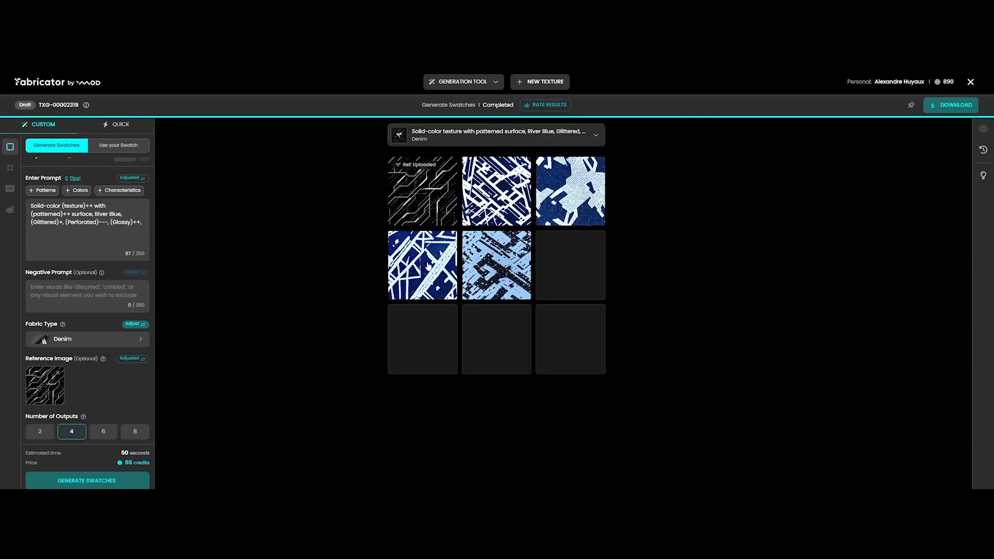
{"action": "left_click", "coordinate": [423, 265]}
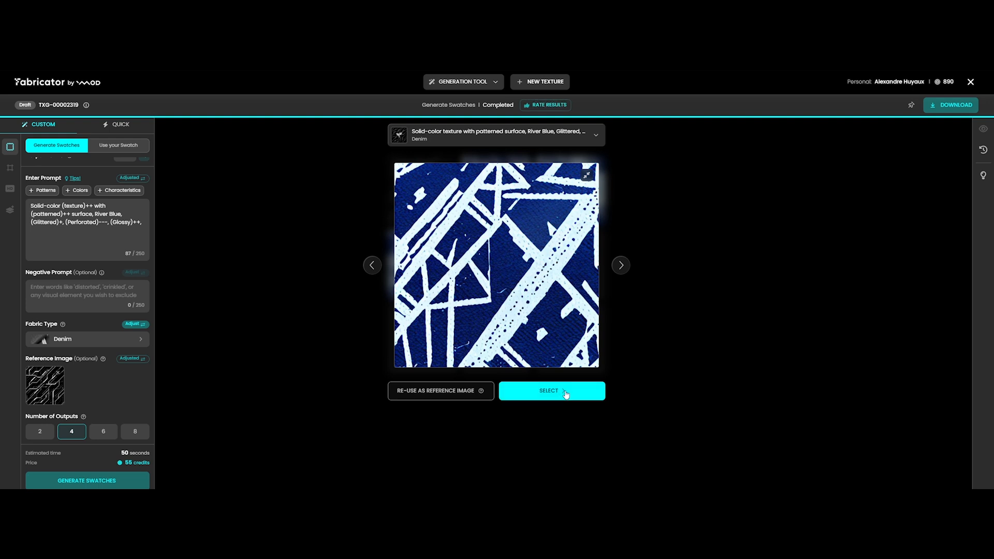
{"action": "left_click", "coordinate": [551, 390]}
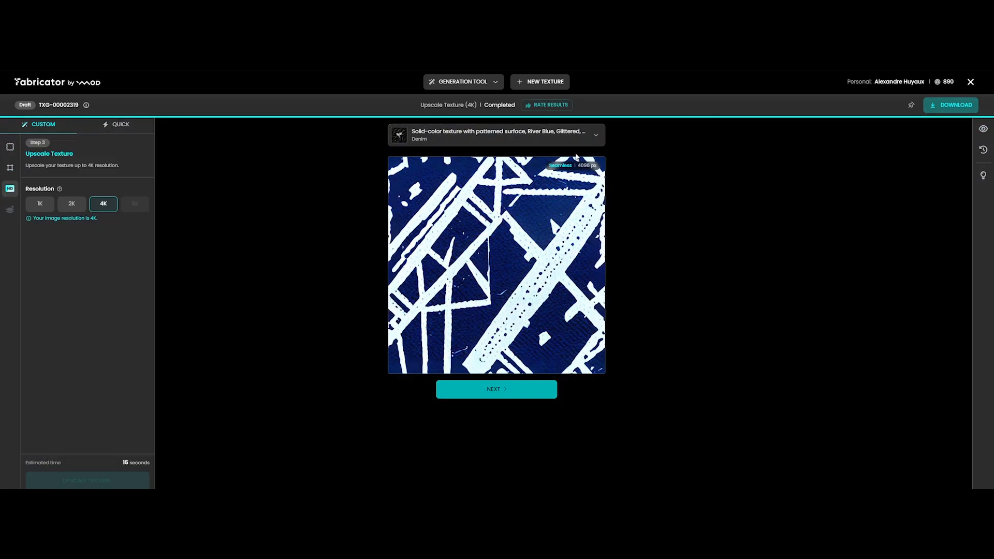
{"action": "left_click", "coordinate": [496, 389]}
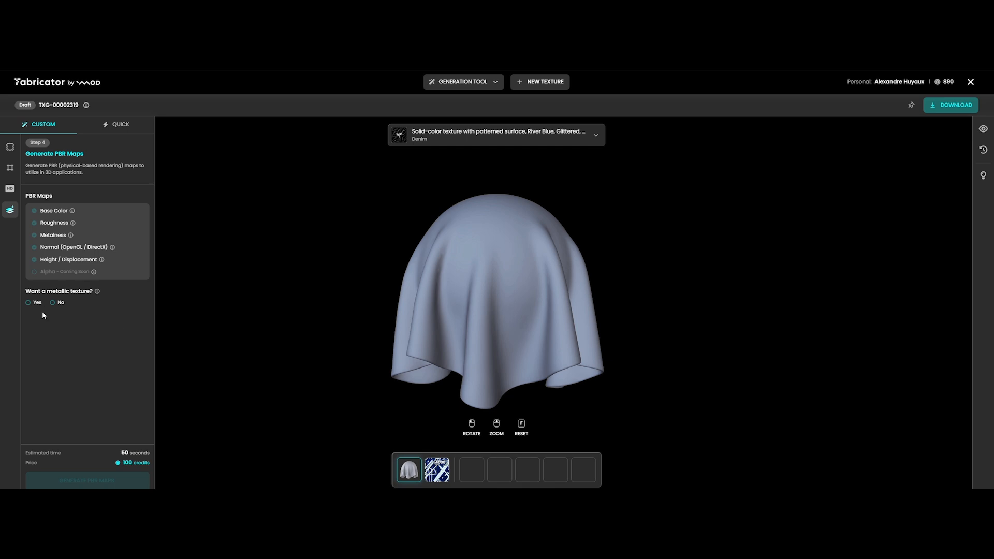
{"action": "left_click", "coordinate": [88, 480]}
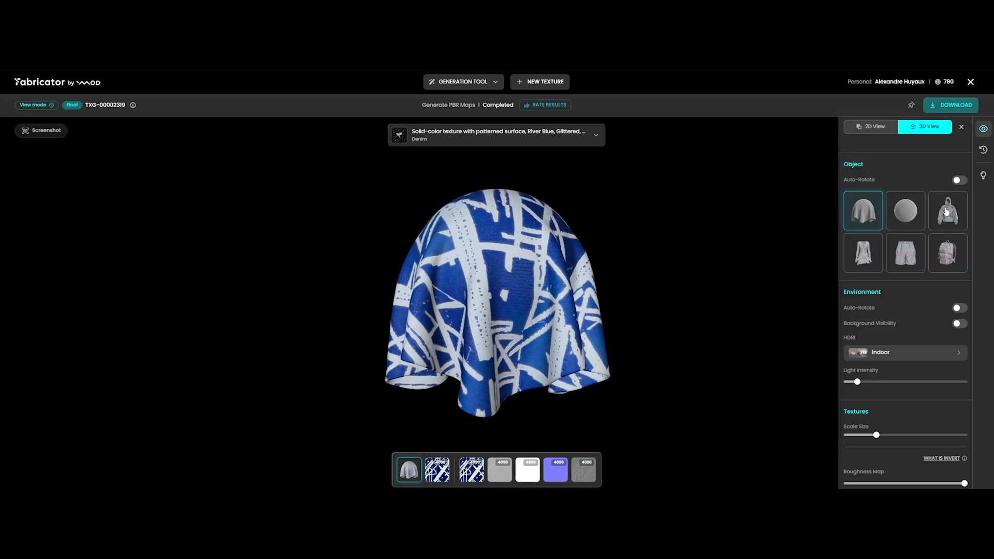
Apply the denim texture to the hoodie model and adjust its preview settings
{"action": "left_click", "coordinate": [947, 210]}
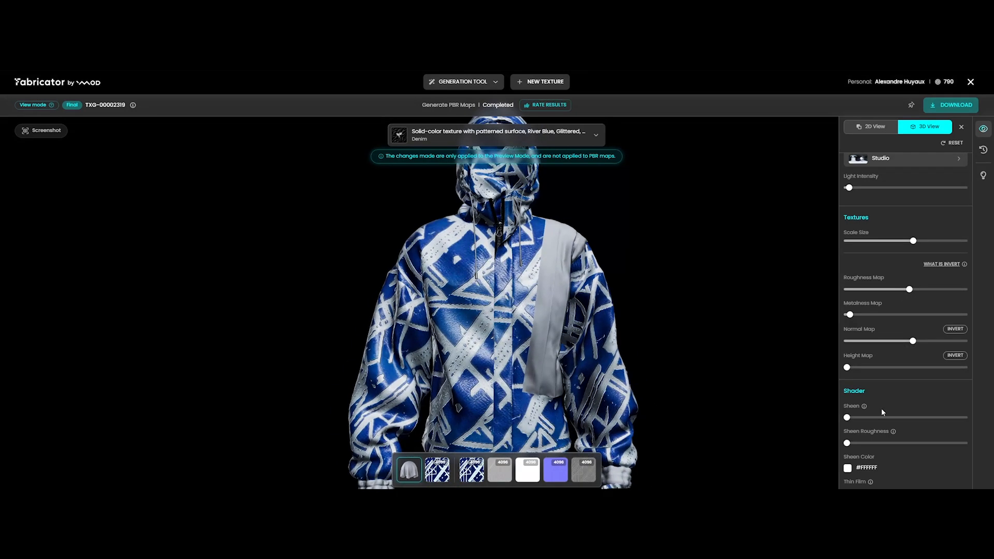
{"action": "scroll", "scroll_direction": "up", "scroll_amount": 3}
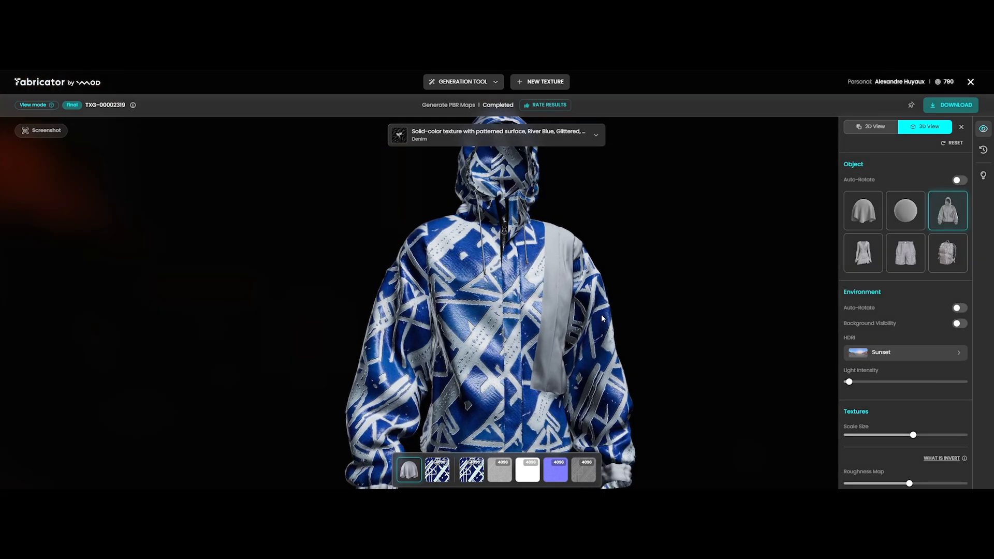